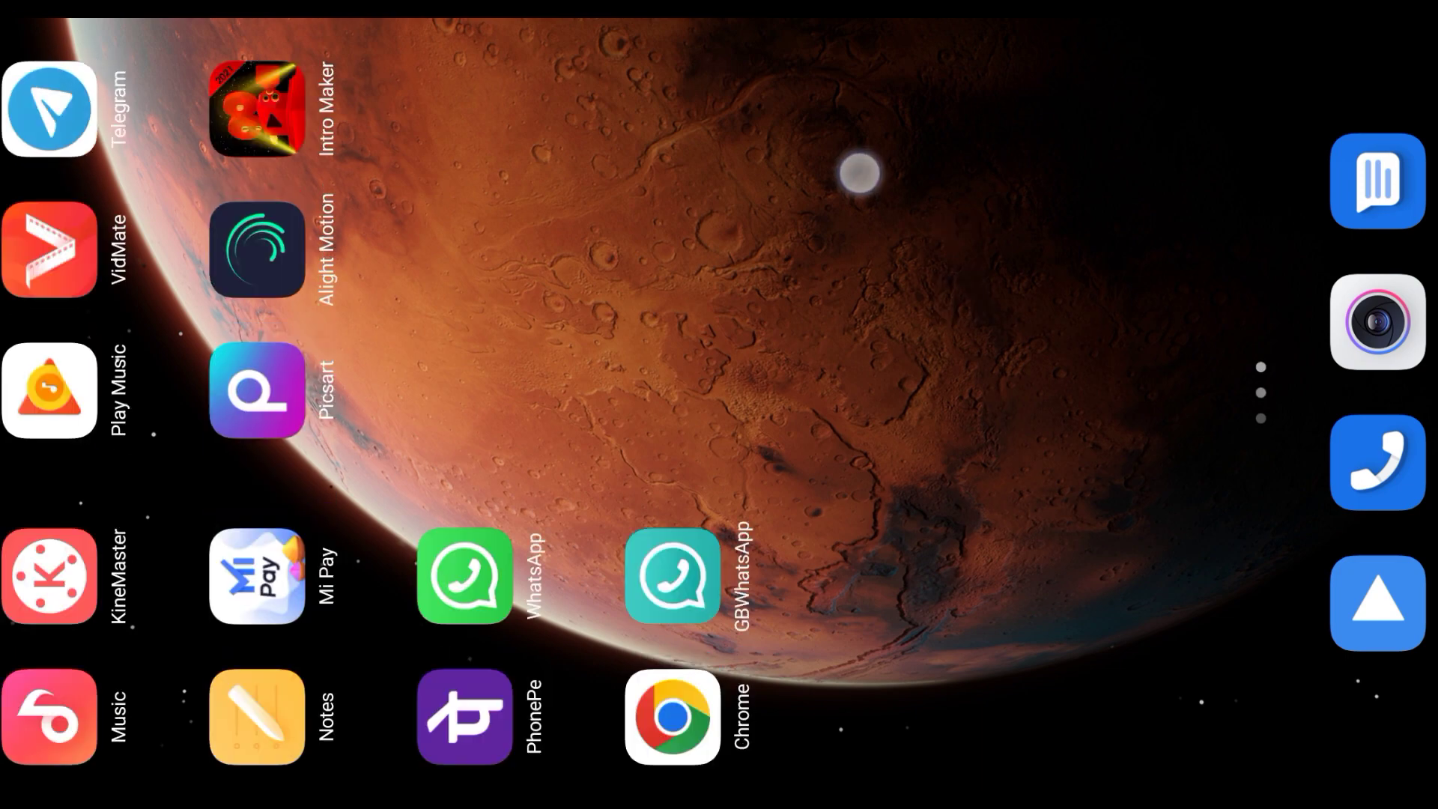
- Swipe through the home screen pages to reach and launch Alight Motion
scroll("down", 3)
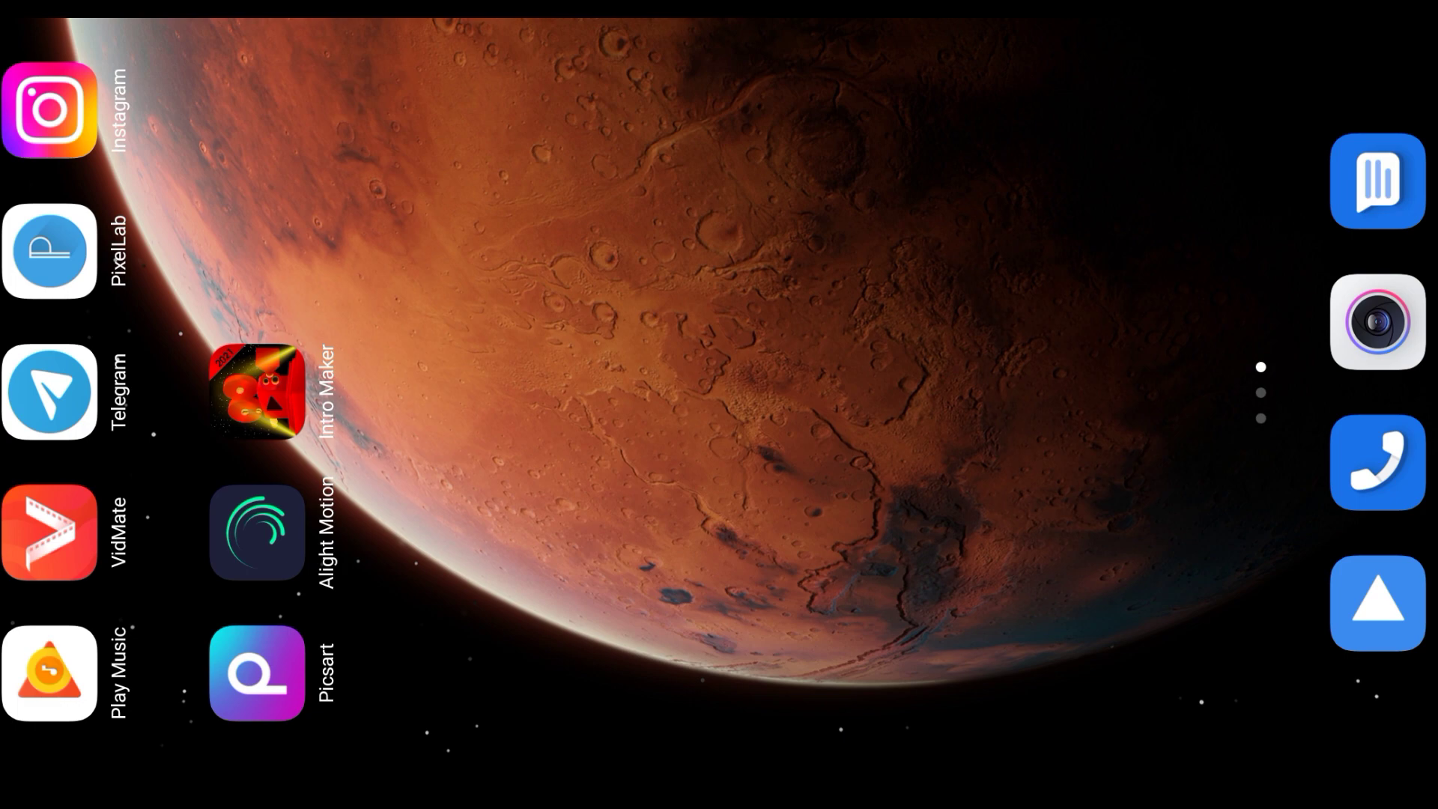
scroll("left", 3)
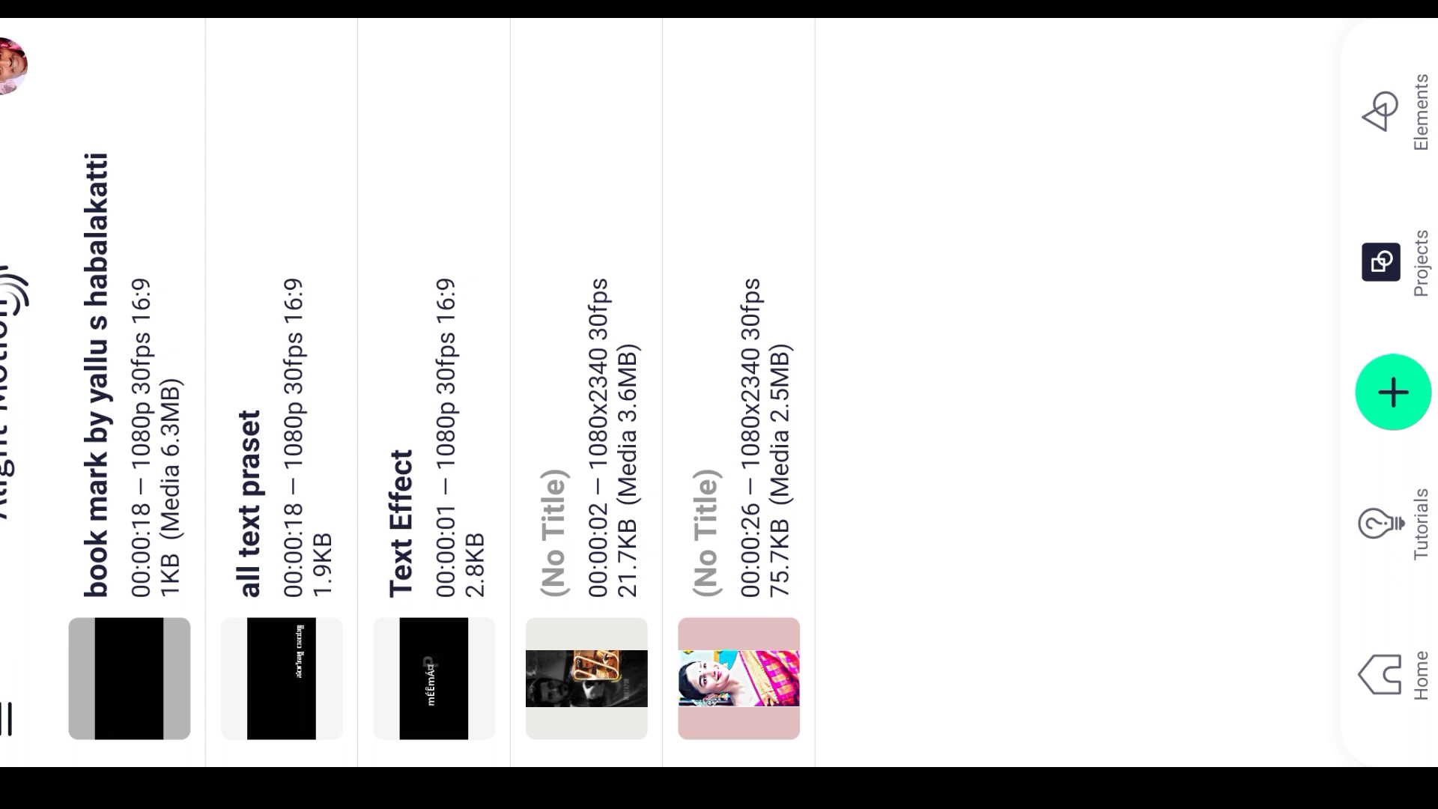
- Select the bookmark and all-text preset projects, then open a project with an audio track
left_click(130, 678)
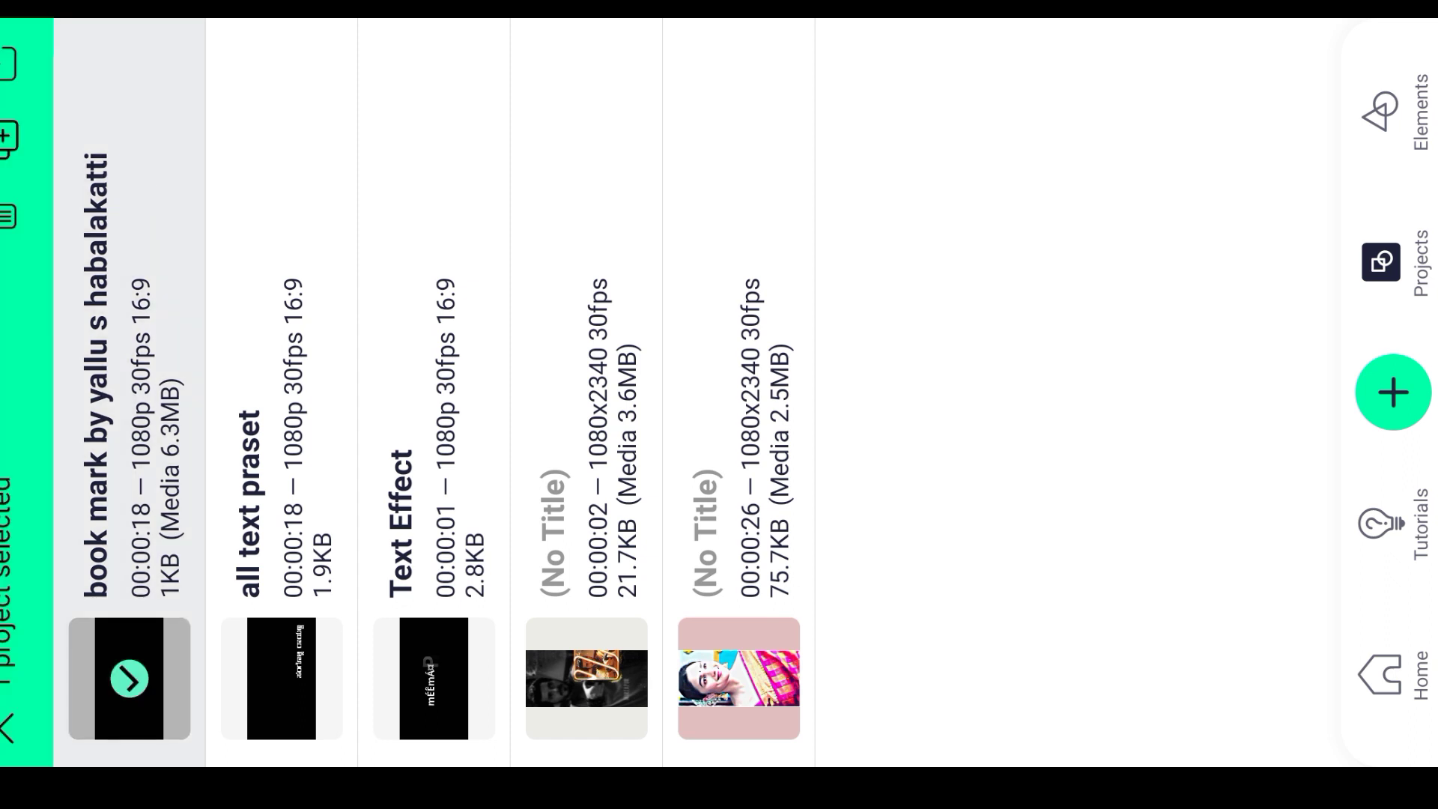
left_click(280, 678)
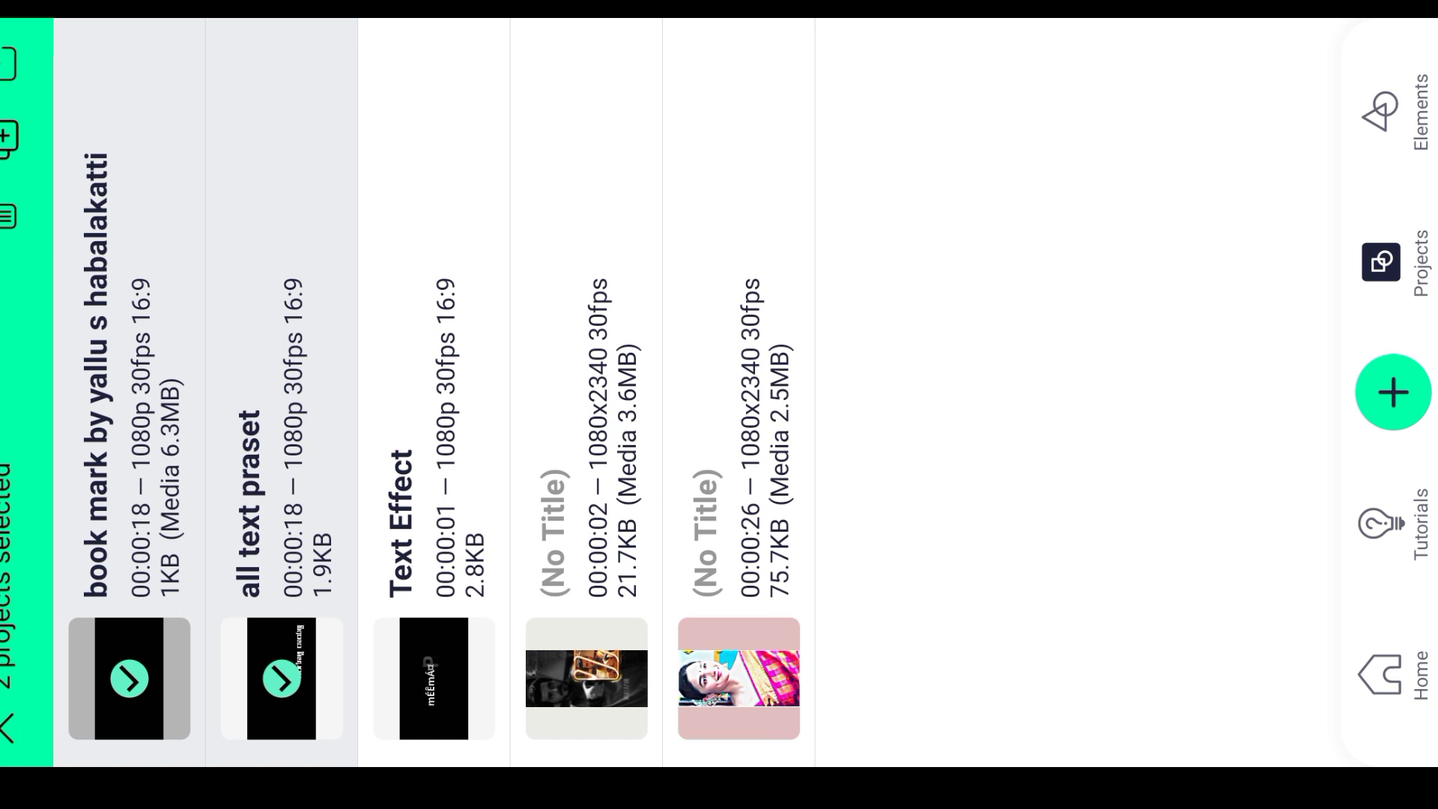
left_click(433, 678)
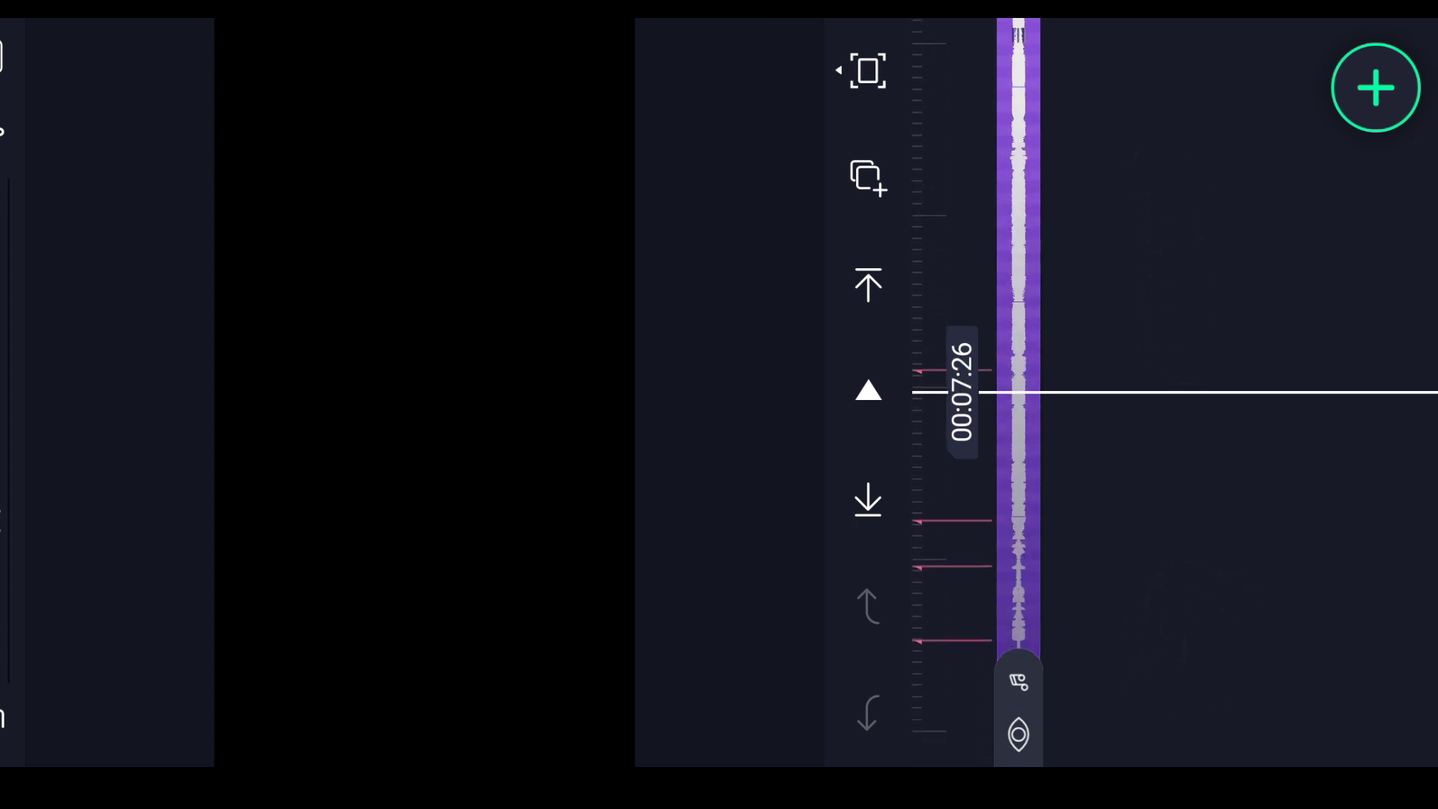
- Import the grungy concrete JPEG, then the police-tape barbed-wire PNG as image layers
left_click(1375, 88)
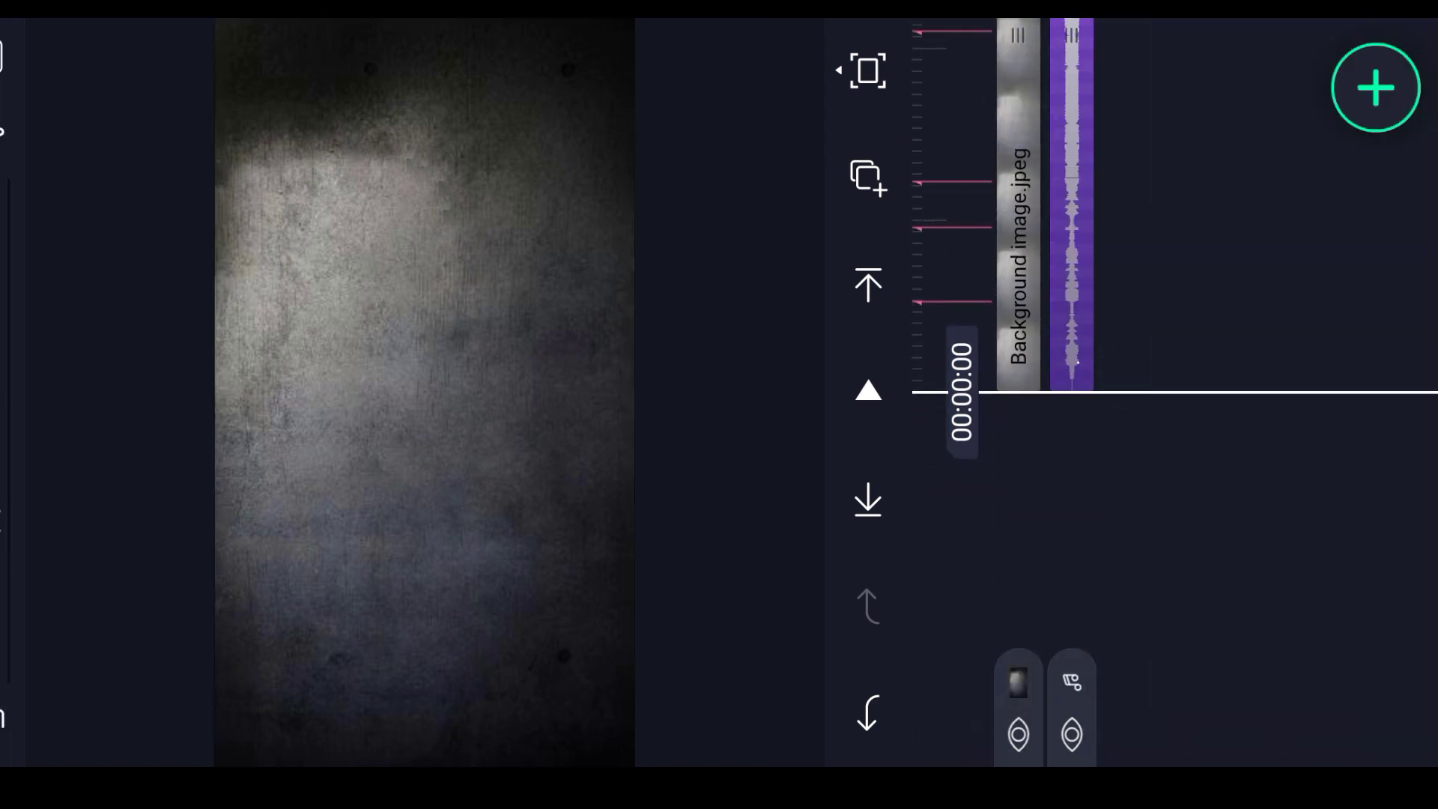
left_click(1374, 88)
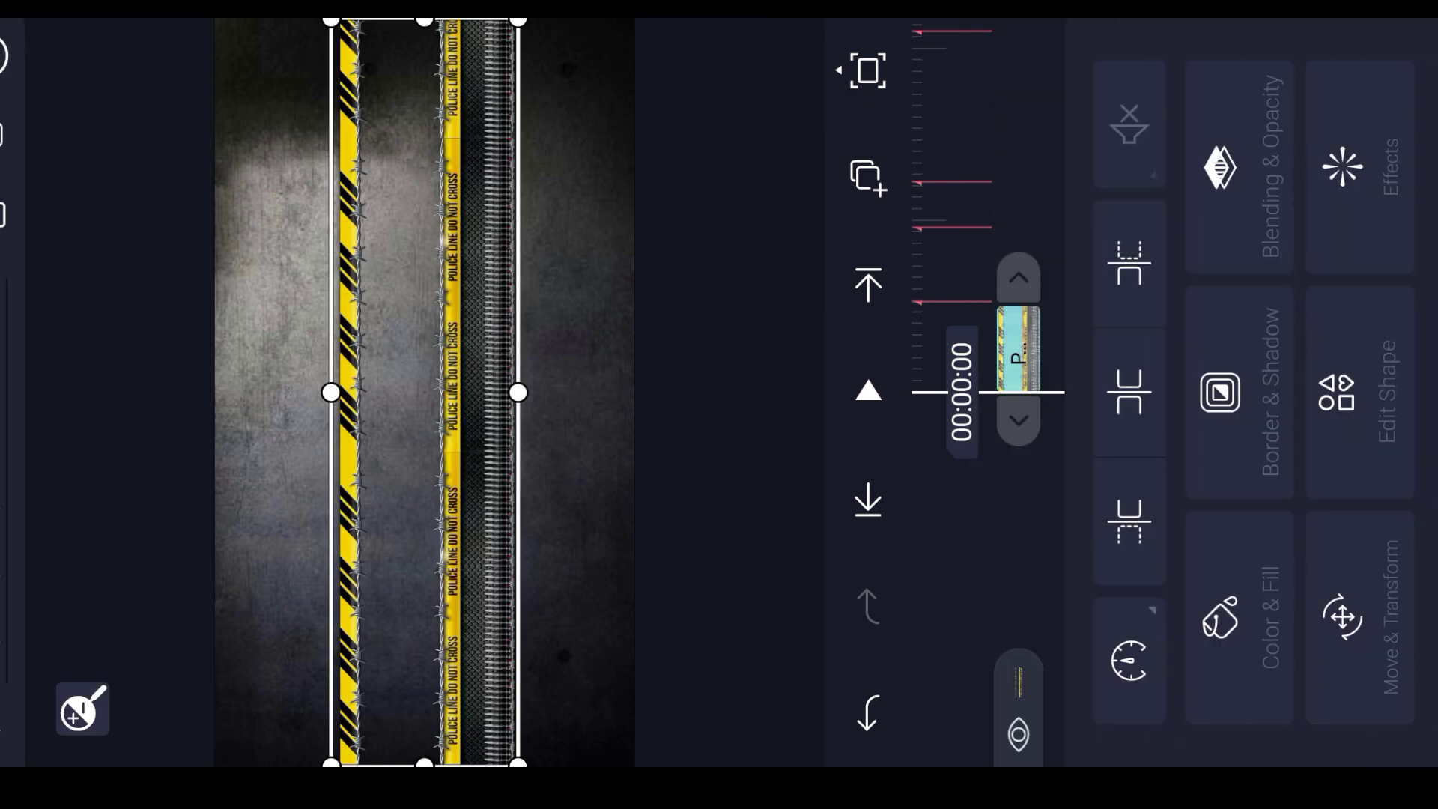
- Scale up the police-tape layer with the Move & Transform scale slider until it fills the frame
left_click(1341, 614)
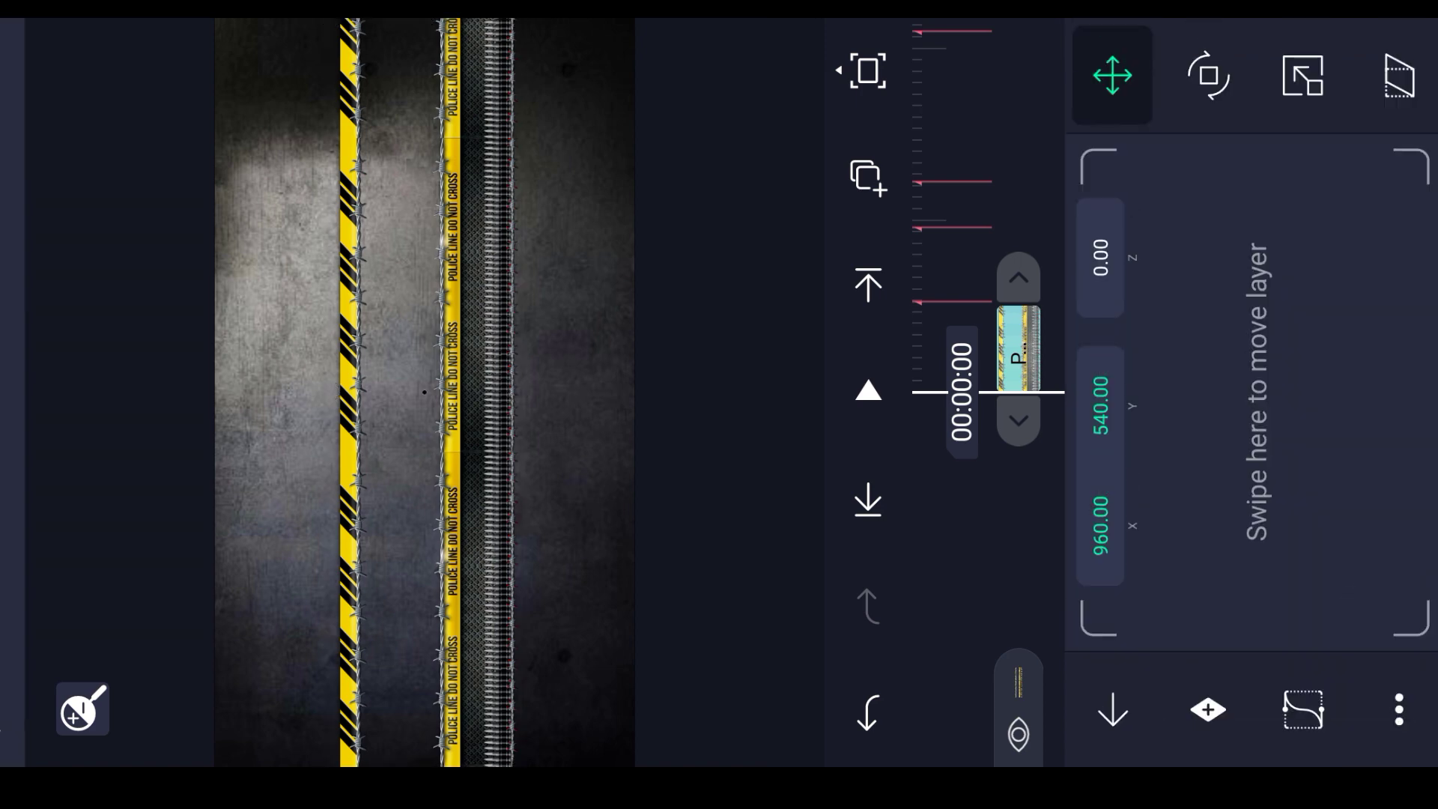
left_click(1301, 75)
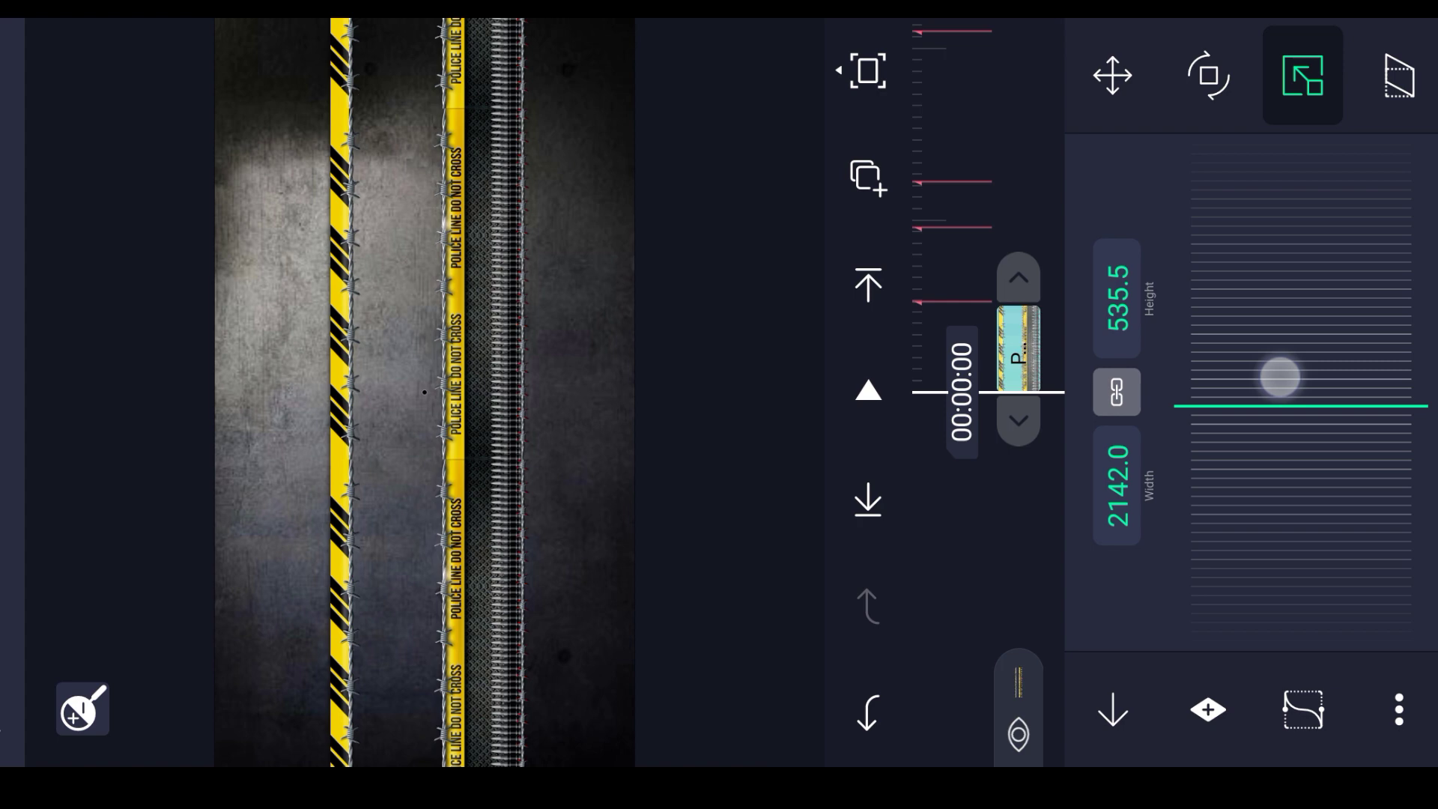
left_click_drag(1278, 376, 1316, 486)
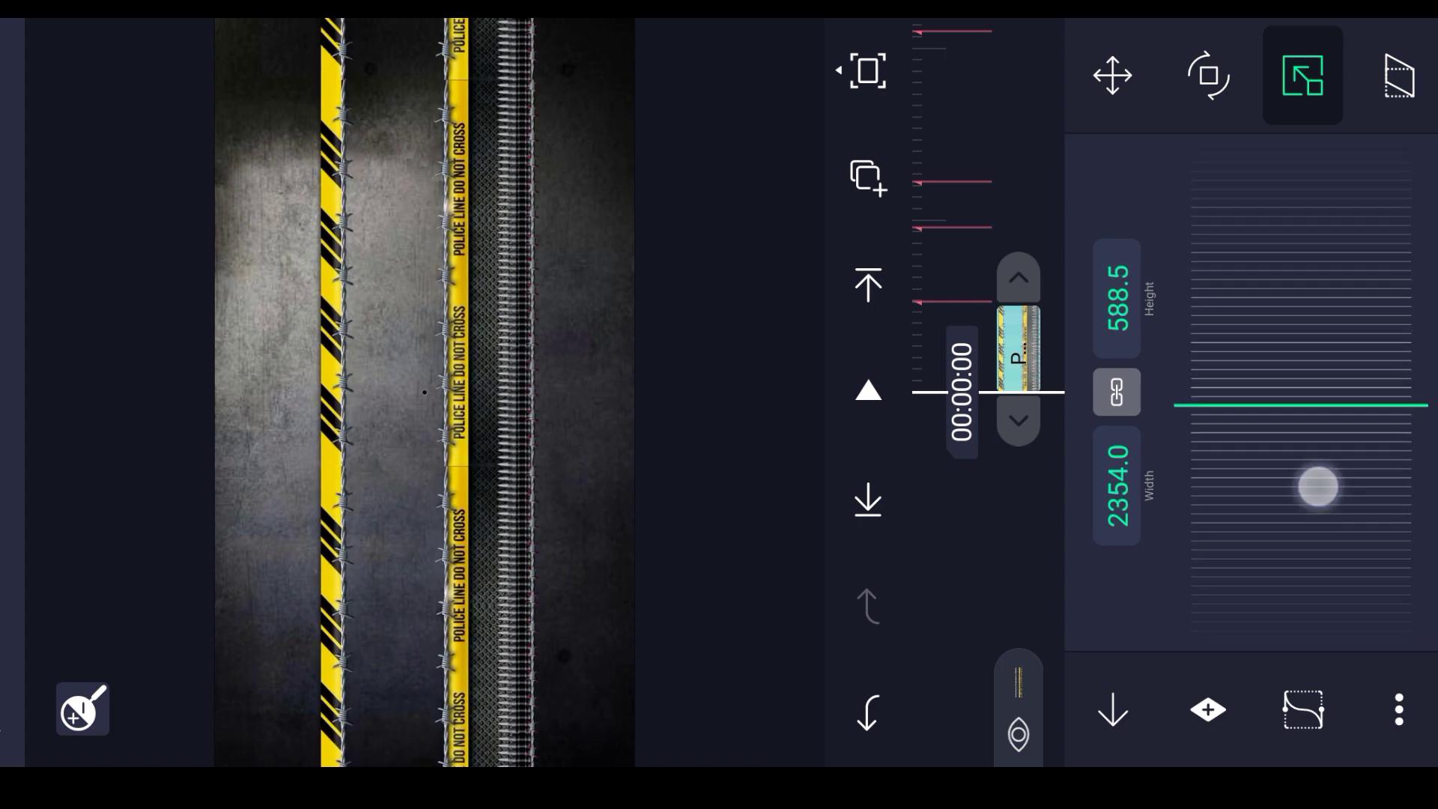
left_click_drag(1314, 485, 1301, 473)
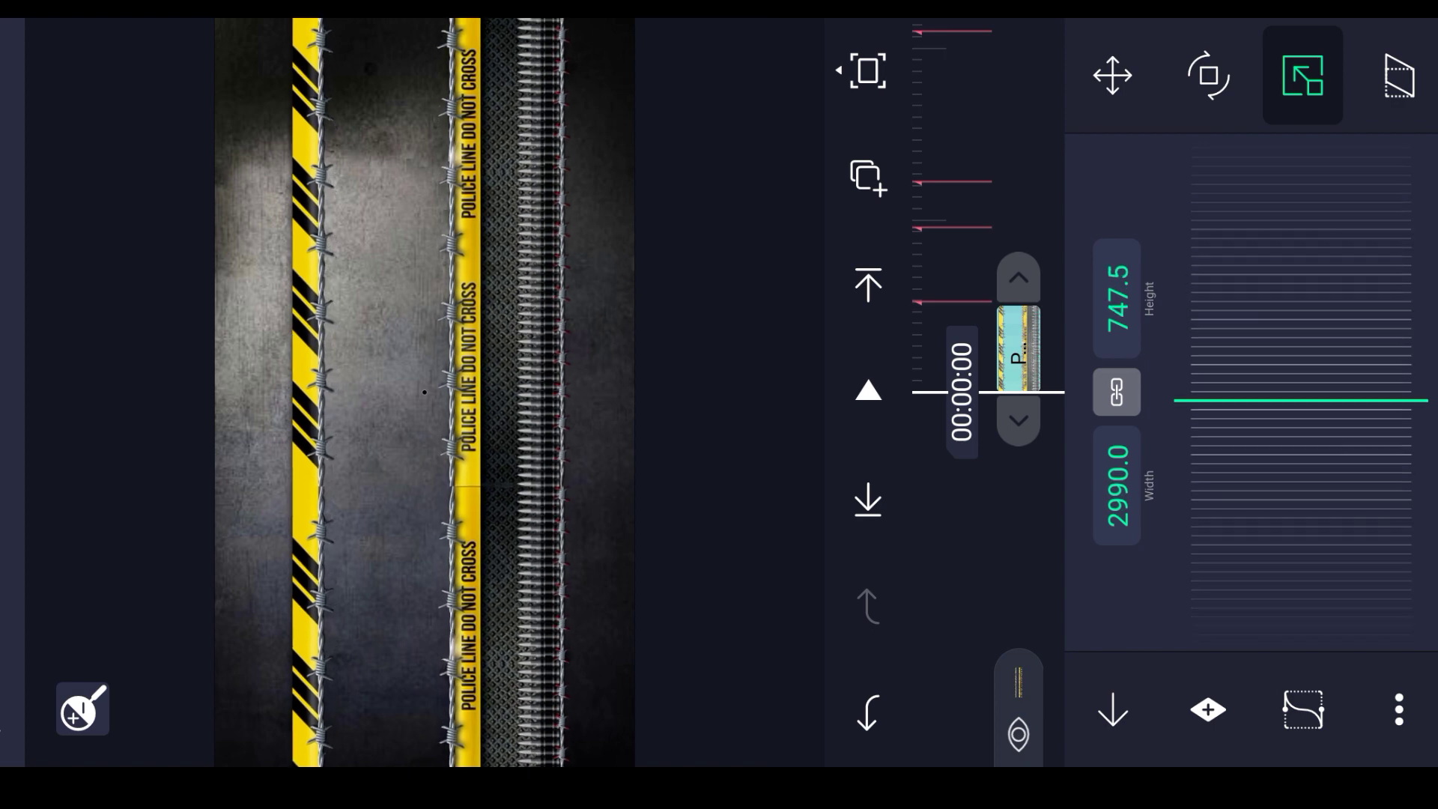
left_click_drag(1183, 402, 1339, 389)
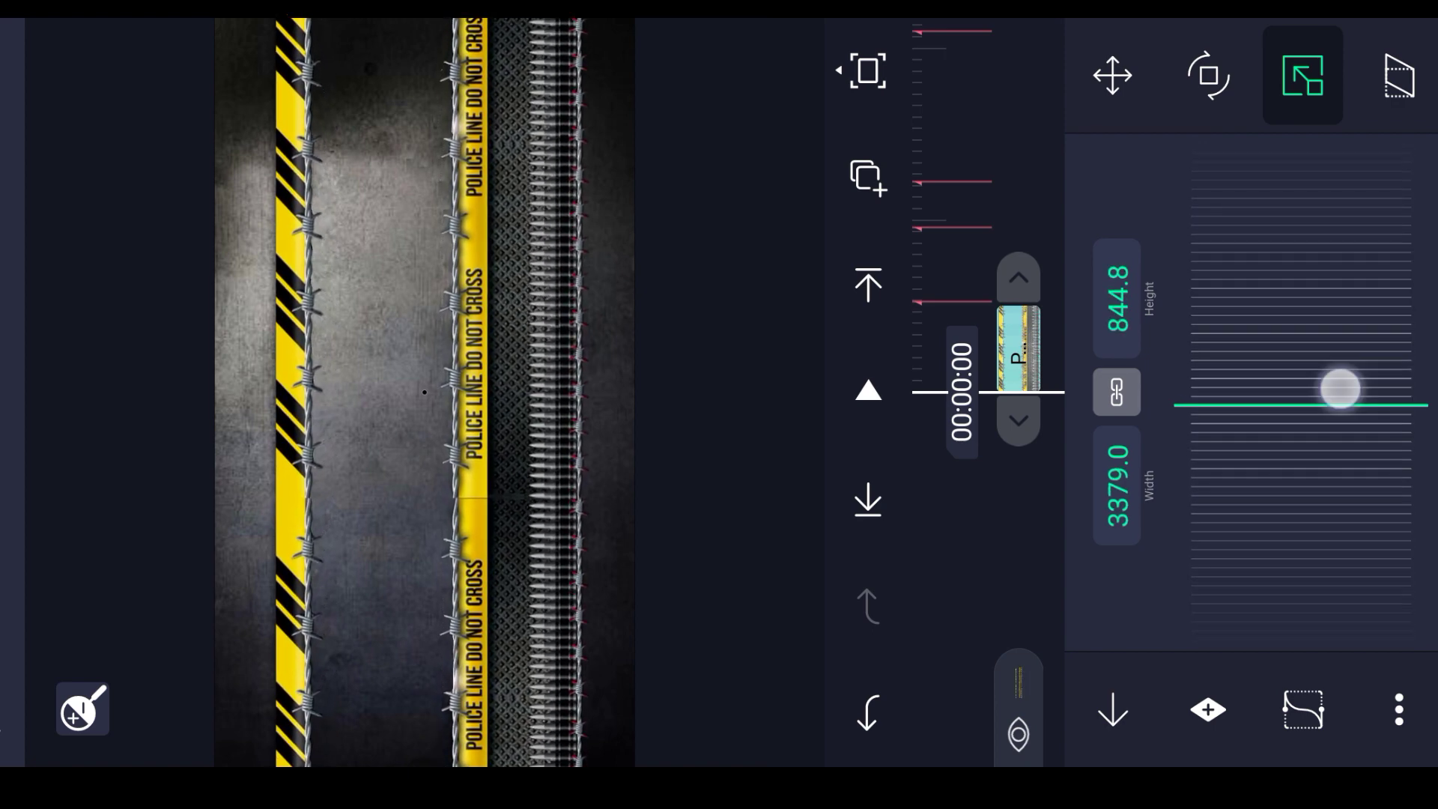
left_click_drag(1339, 388, 1302, 467)
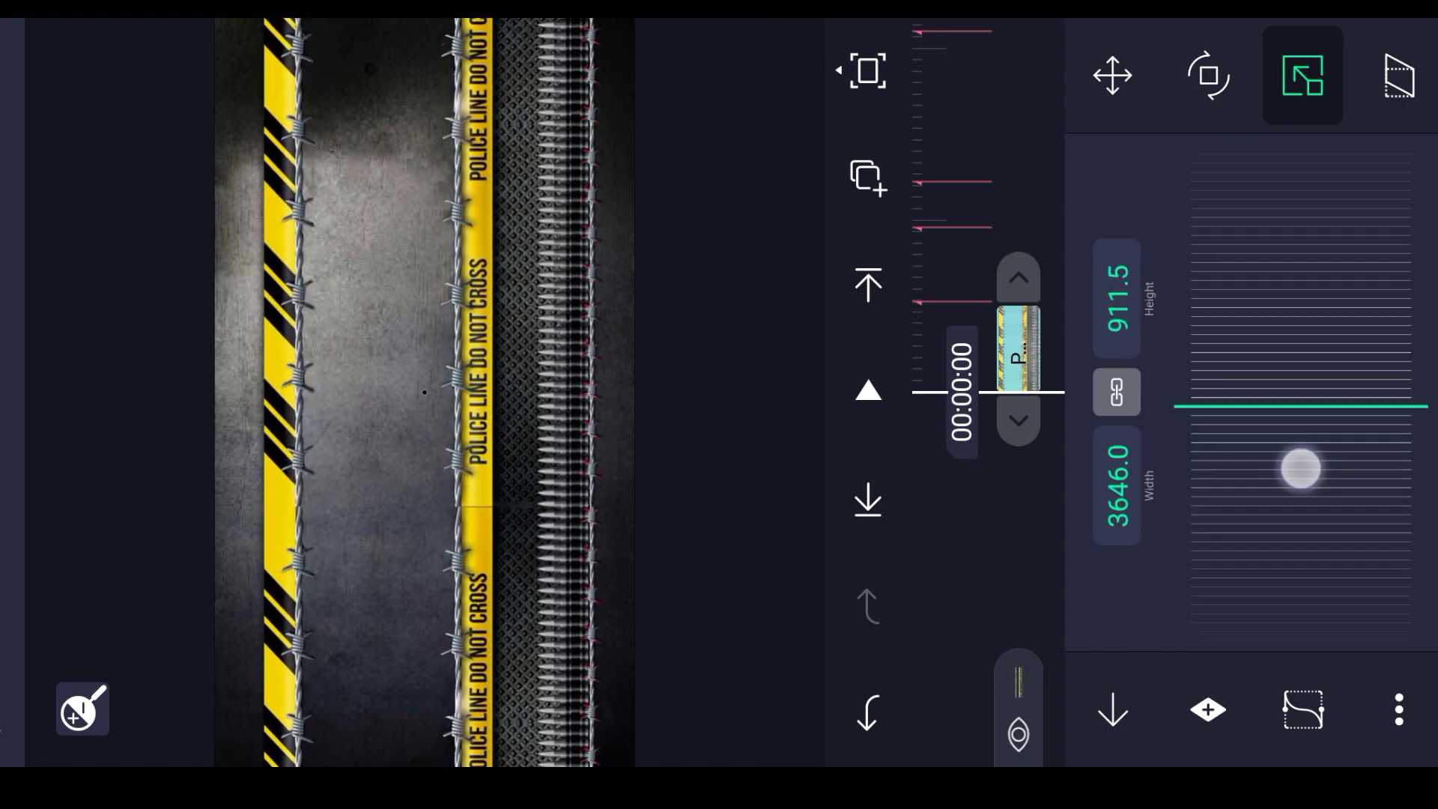
left_click_drag(1301, 469, 1318, 448)
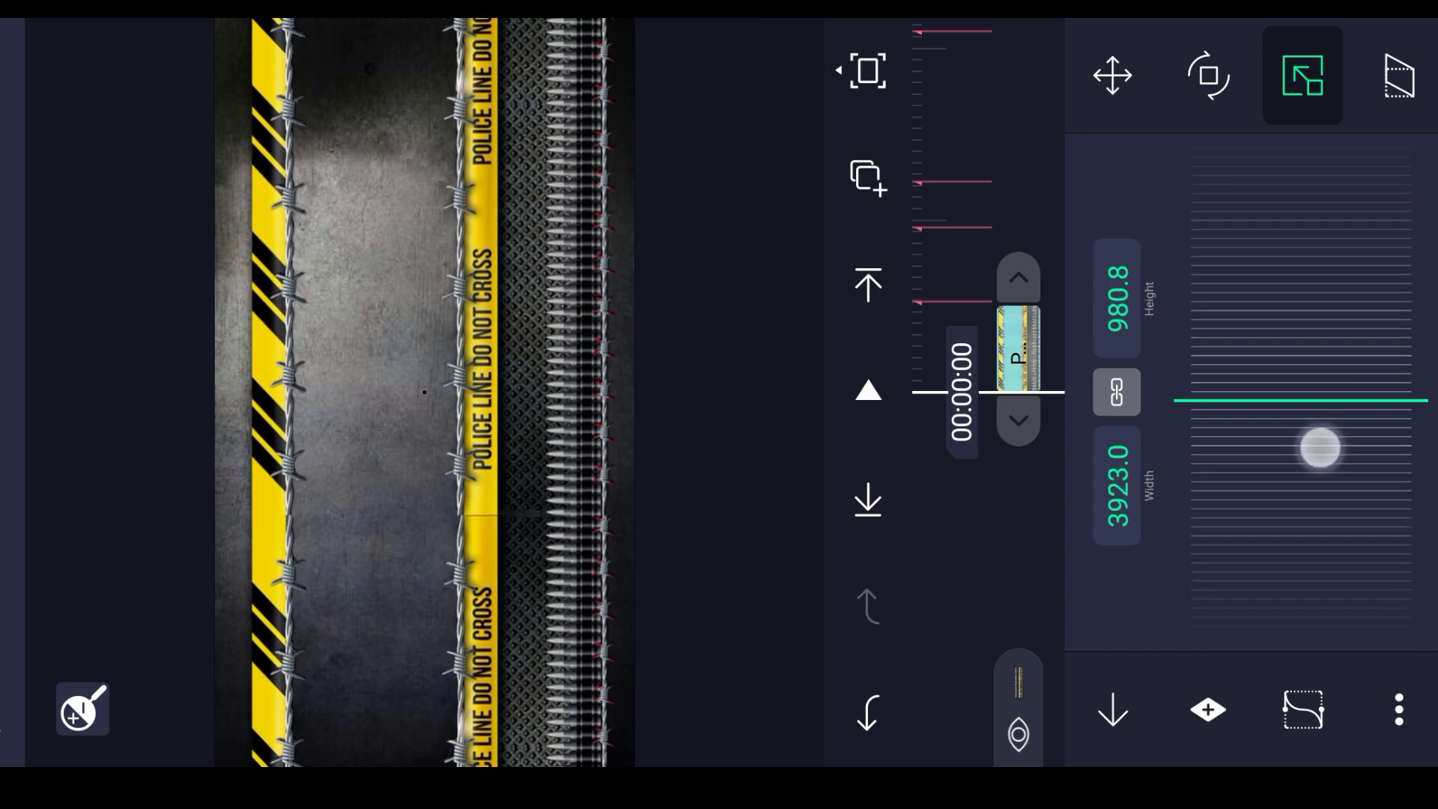
left_click_drag(1317, 447, 1265, 412)
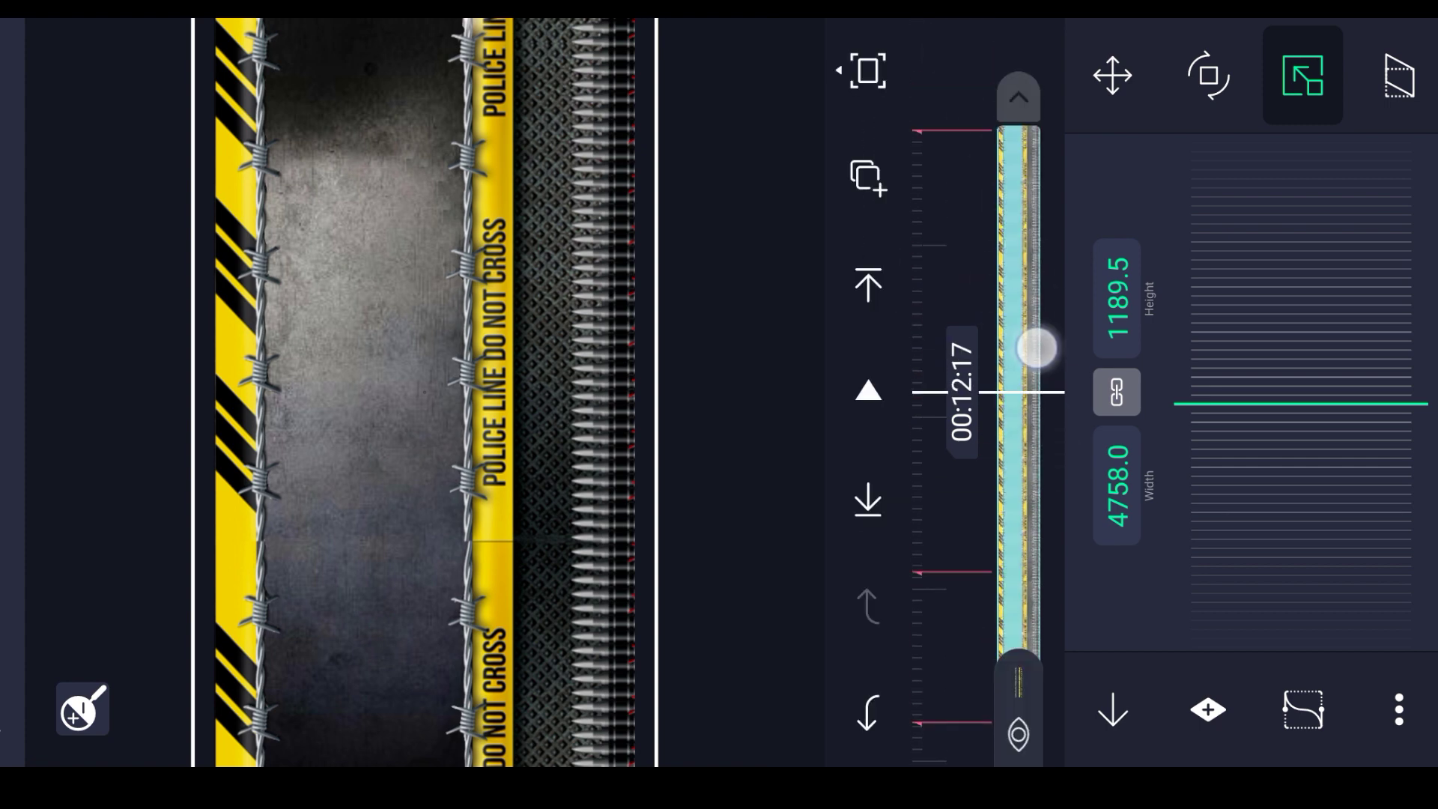
left_click_drag(1039, 347, 1016, 394)
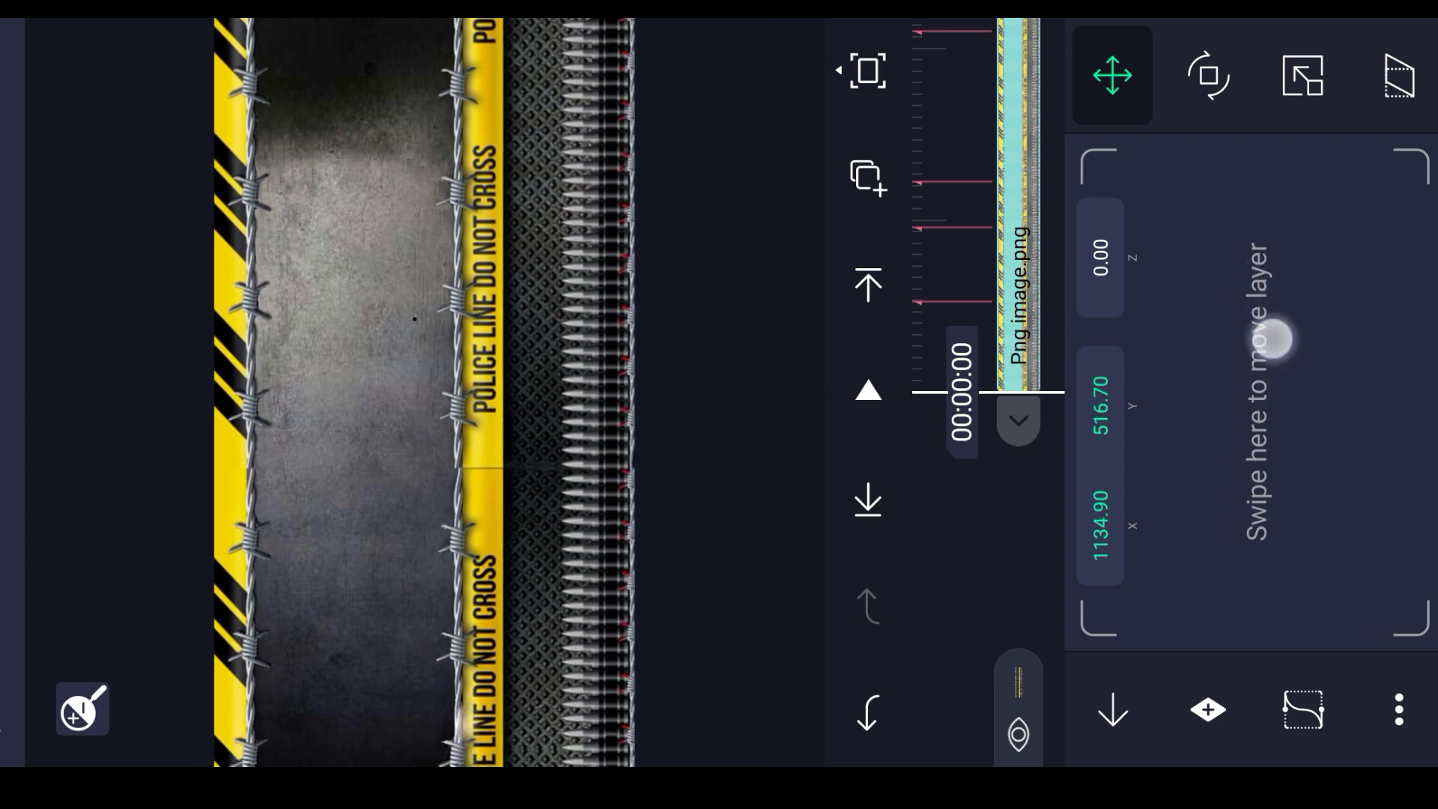
- Reposition the police-tape overlay at its starting point in the clip
left_click_drag(1284, 339, 1242, 326)
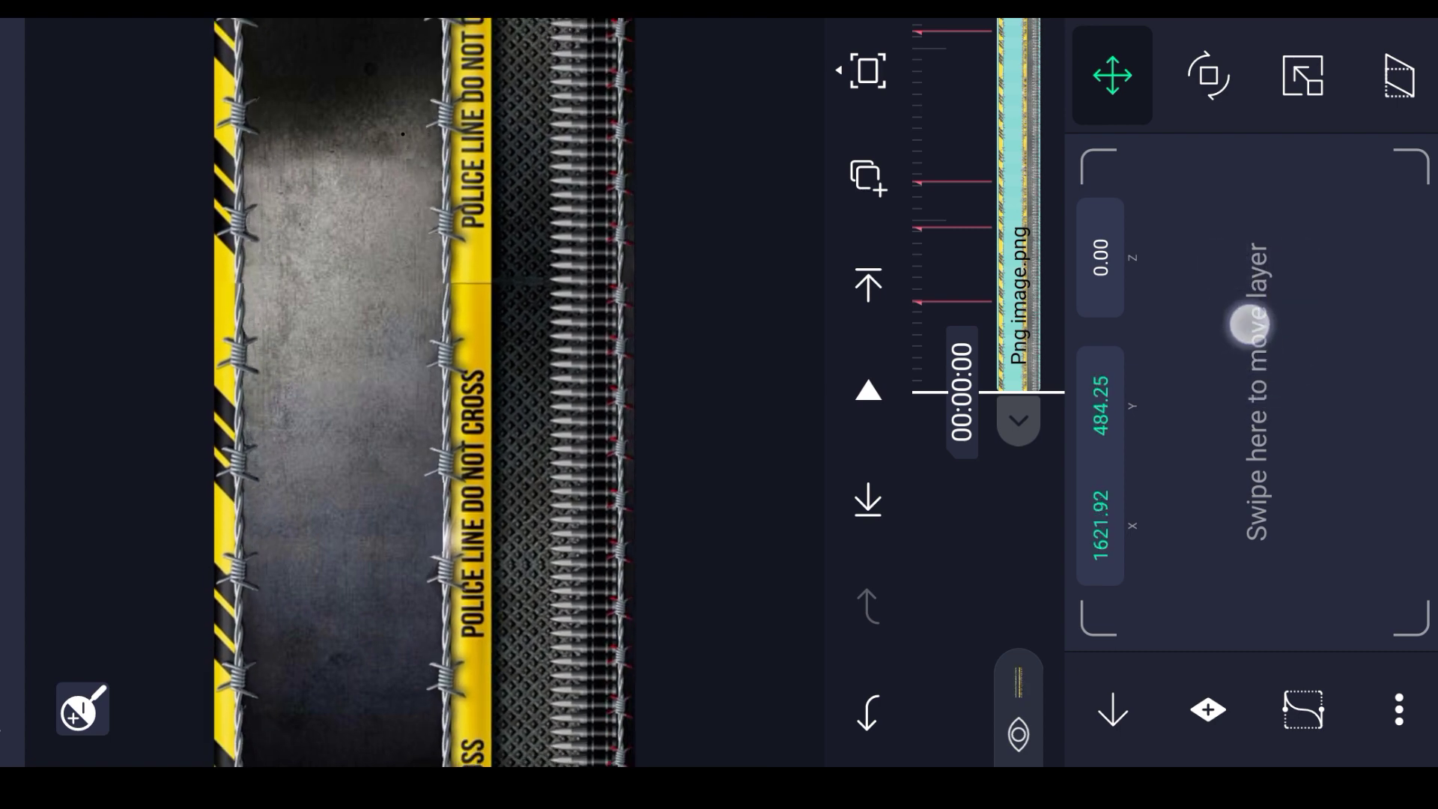
left_click_drag(1247, 326, 1246, 252)
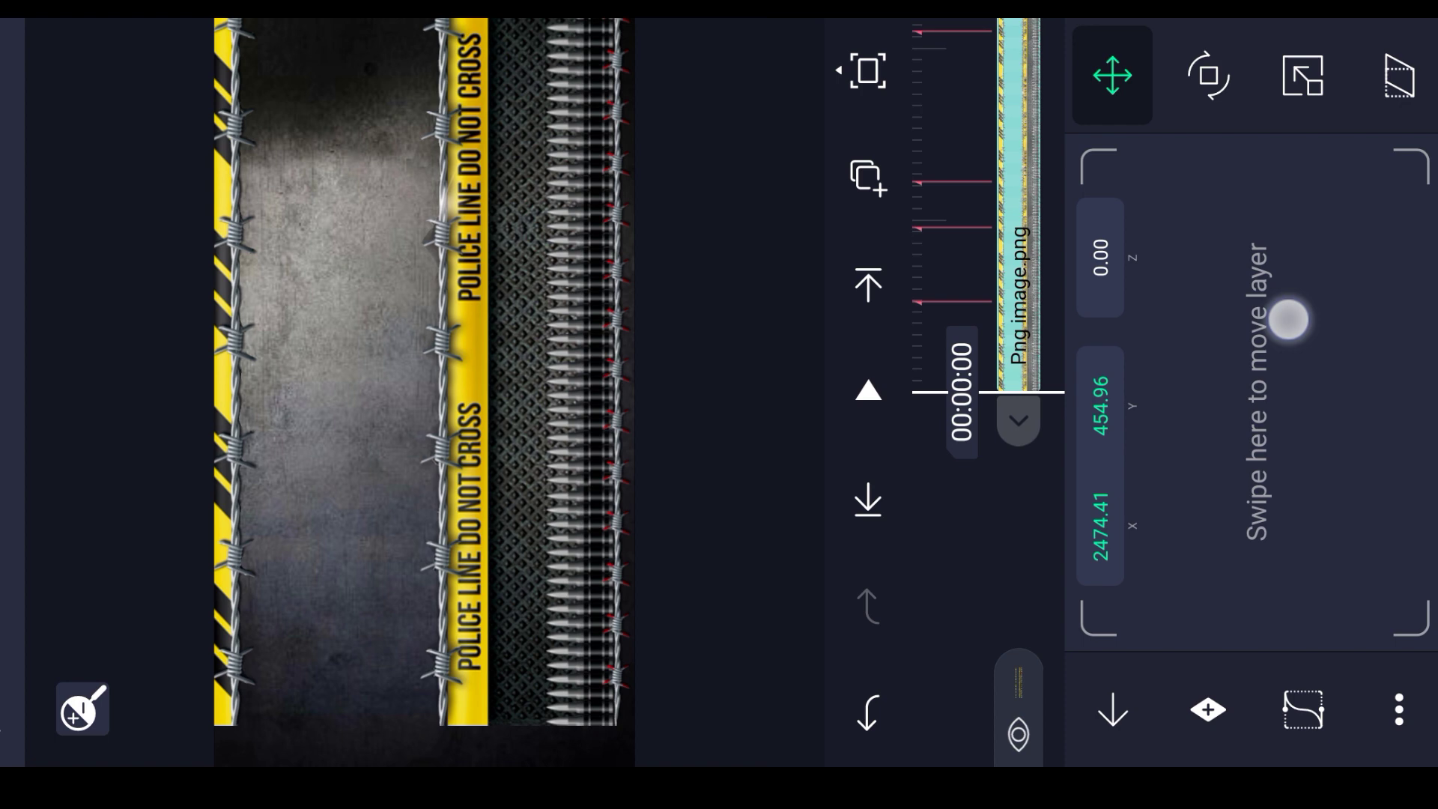
left_click_drag(1287, 320, 1302, 332)
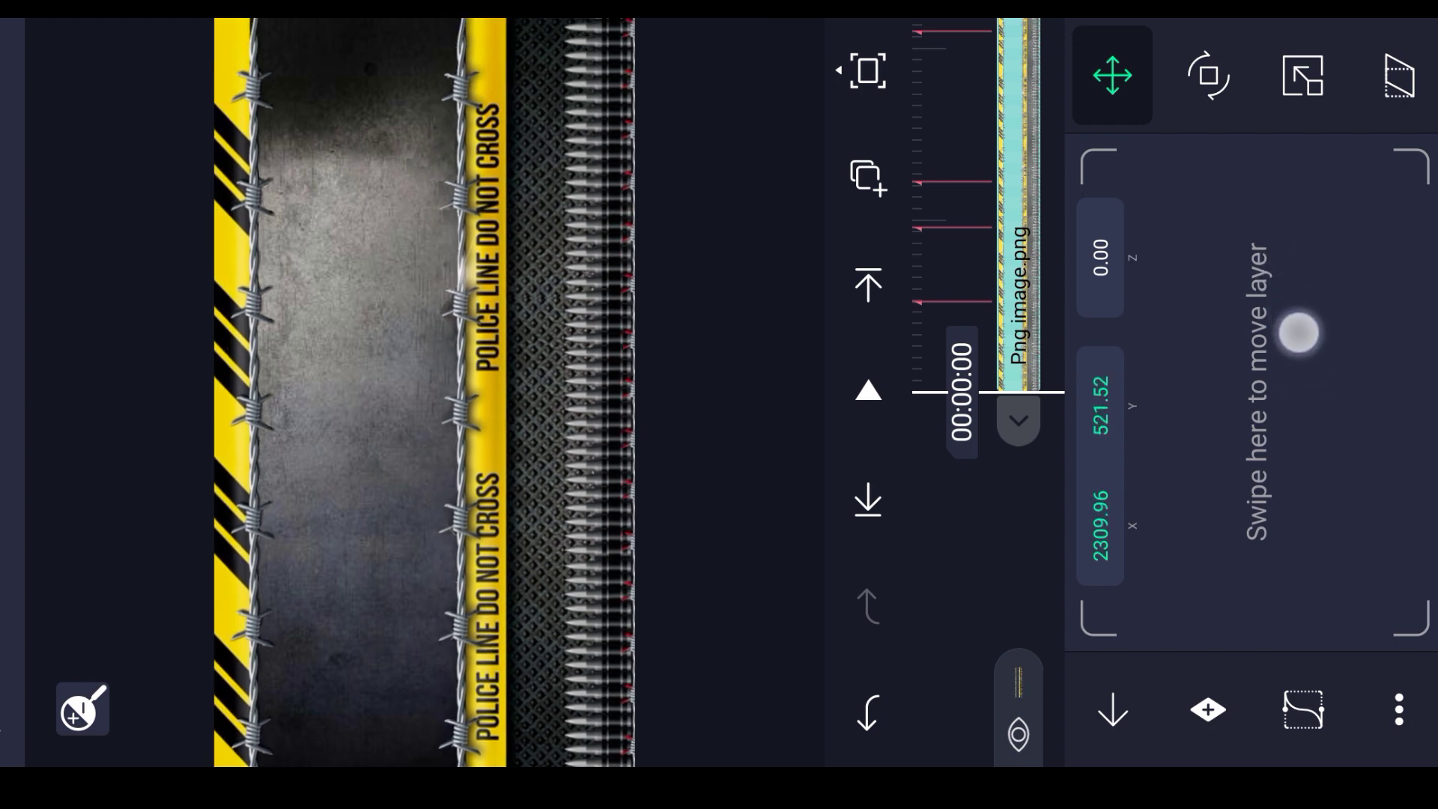
left_click_drag(1299, 332, 1274, 343)
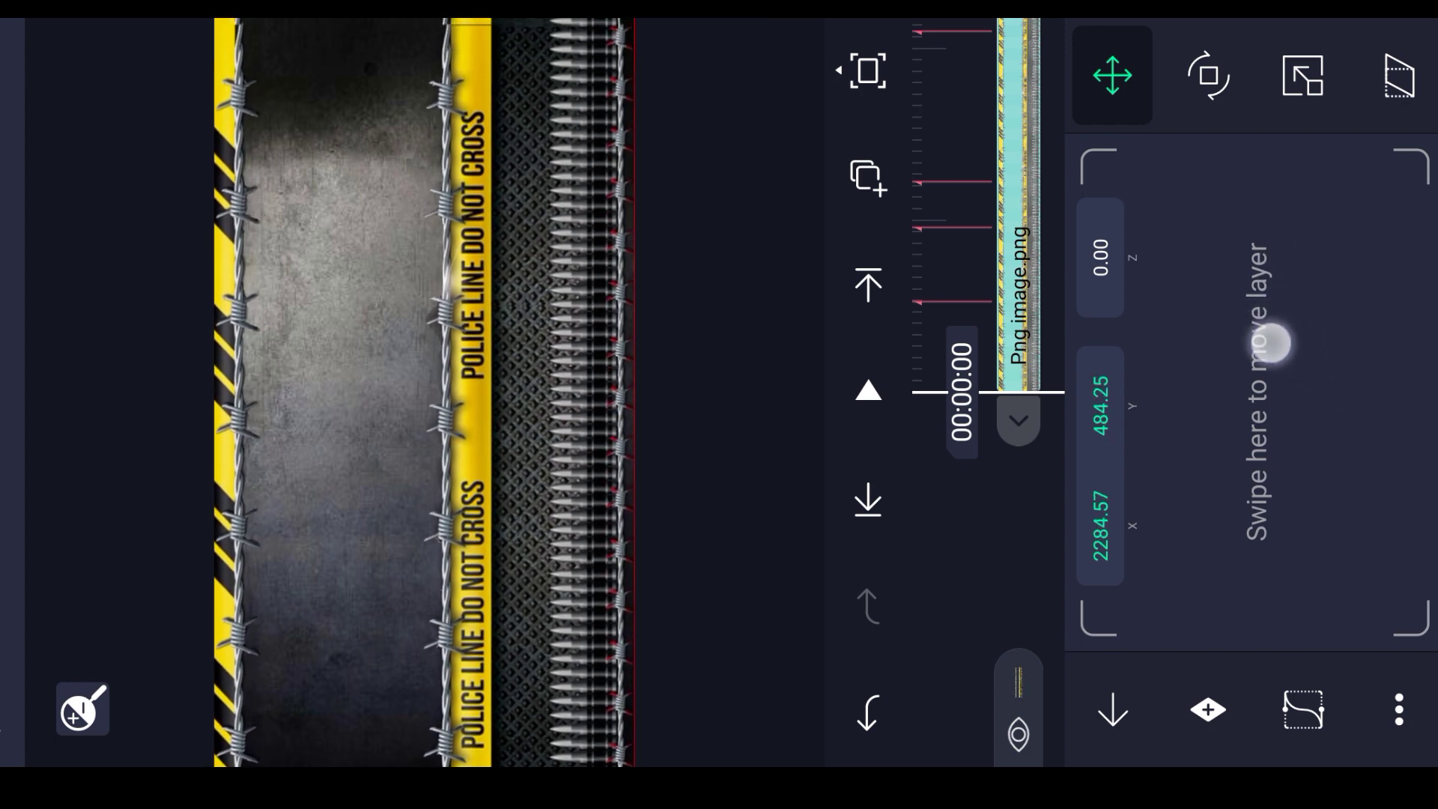
- At 00:18:20, slide the tape background sideways to its final X position
left_click_drag(1274, 344, 1266, 330)
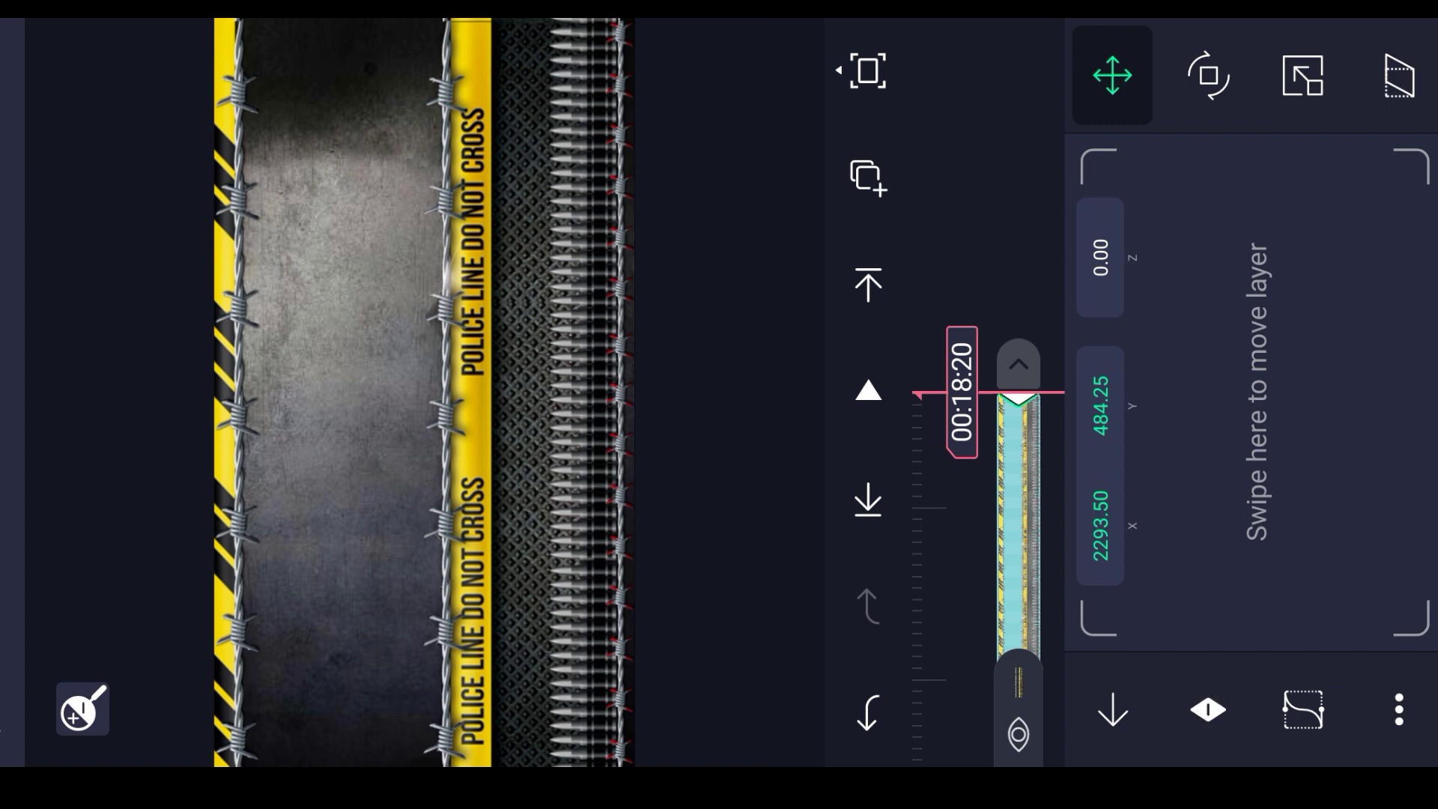
left_click_drag(1265, 422, 1279, 426)
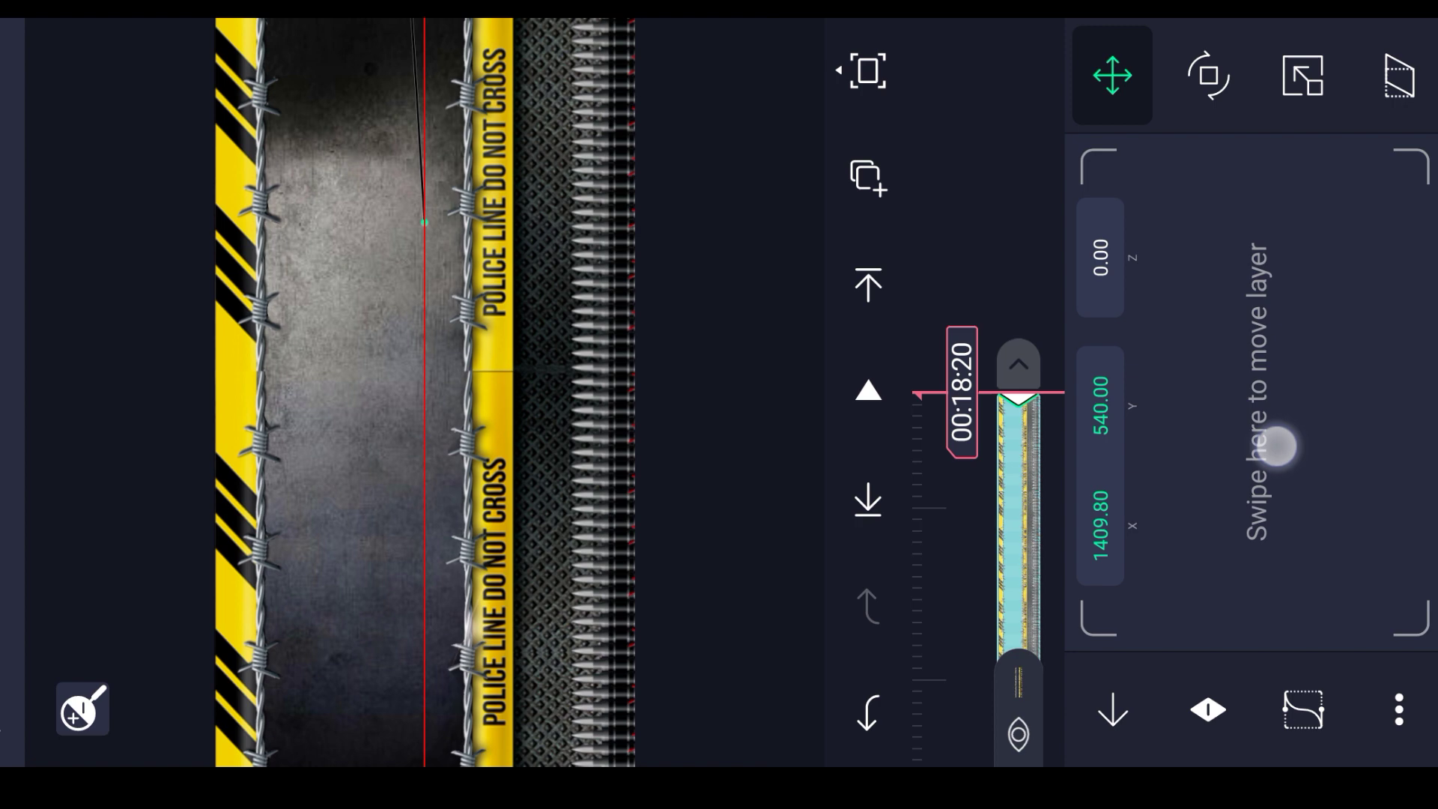
left_click_drag(1279, 445, 1141, 408)
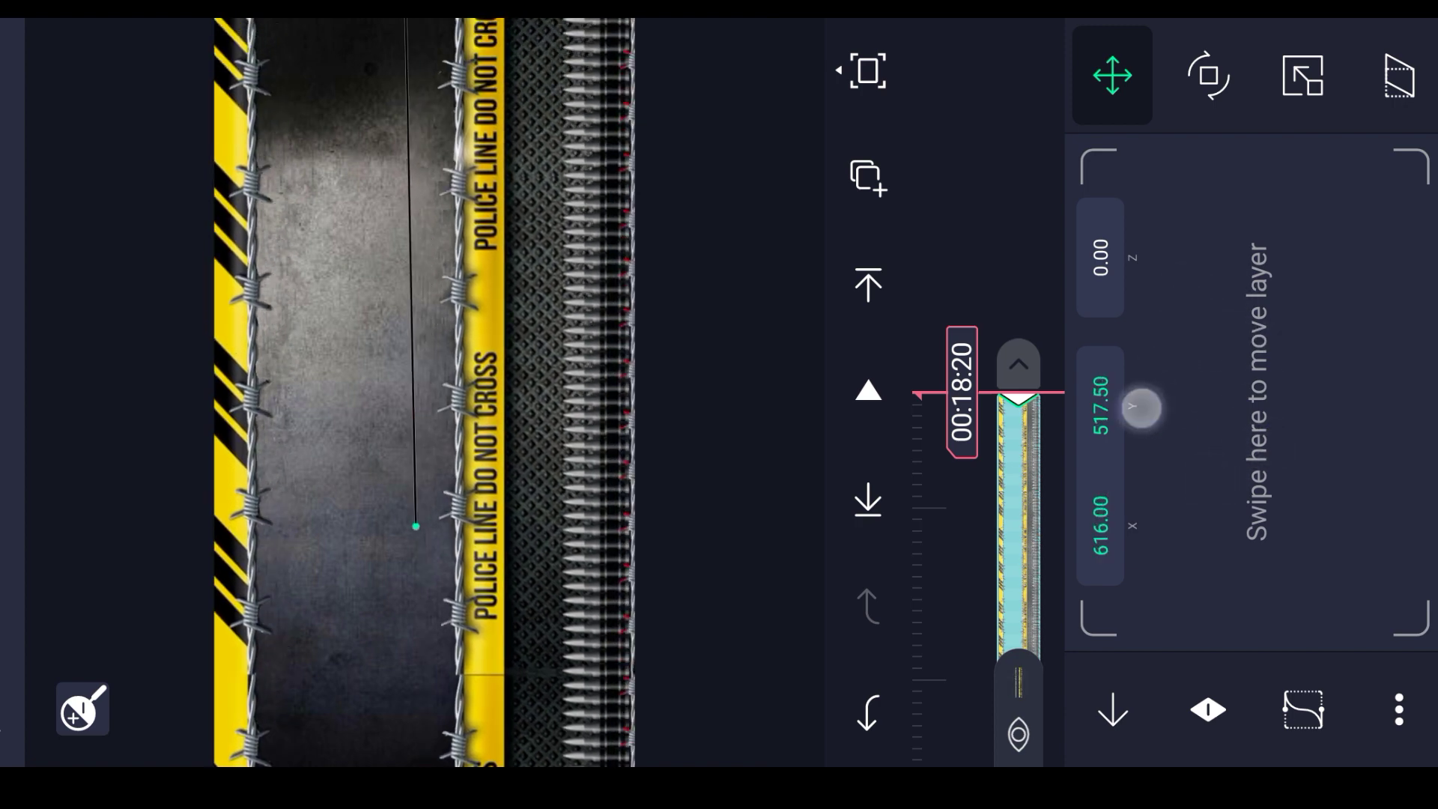
left_click_drag(1141, 408, 1287, 375)
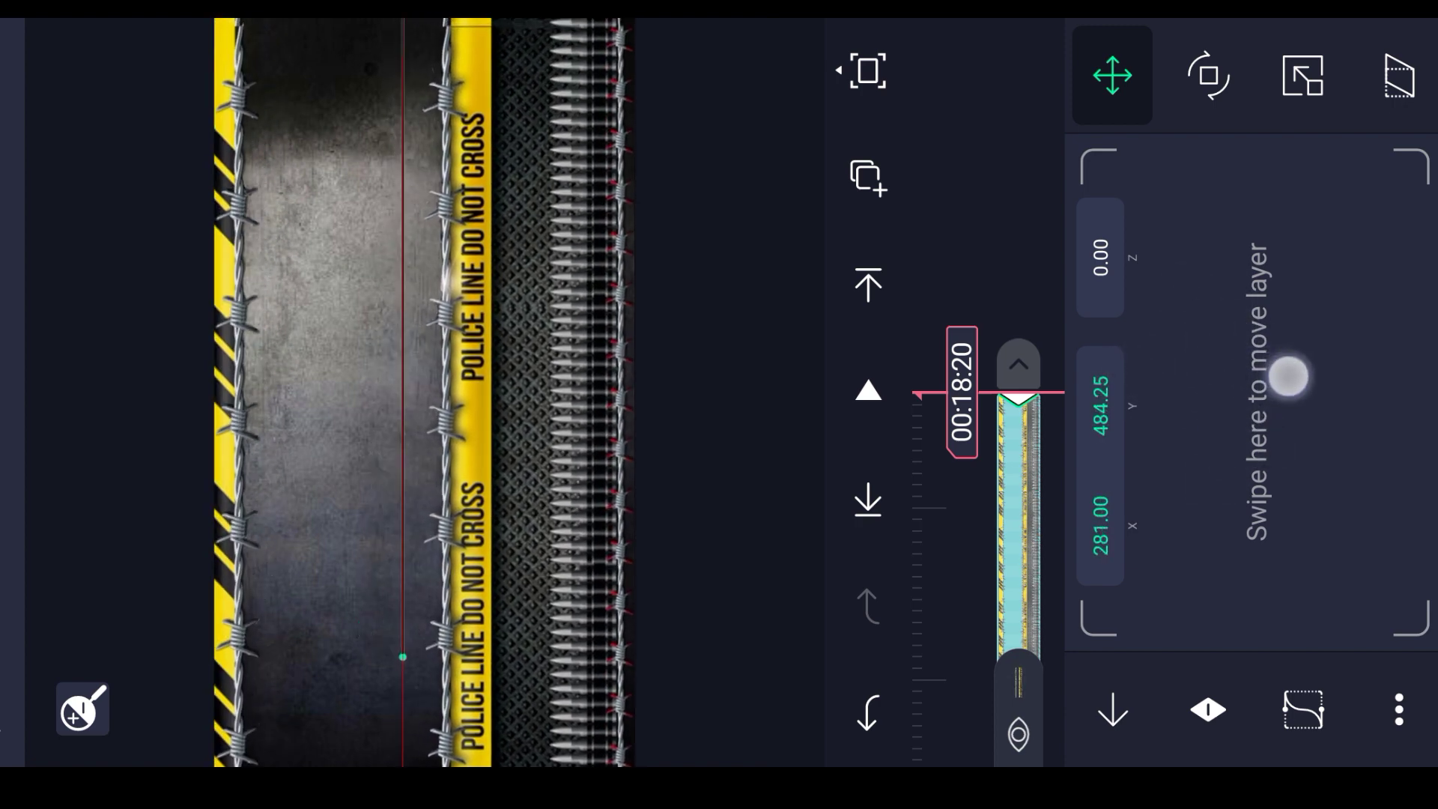
left_click_drag(1288, 376, 1206, 376)
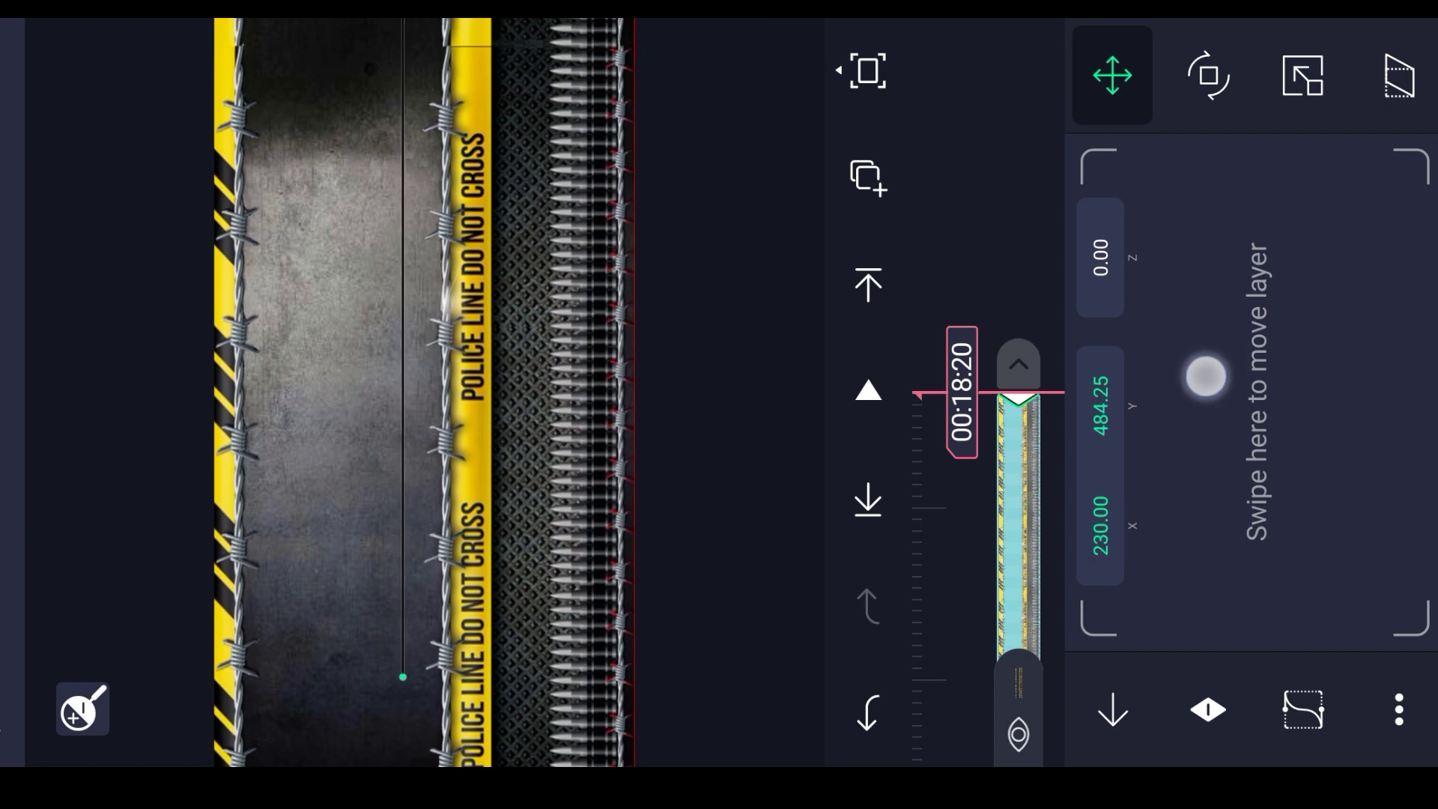
left_click_drag(1206, 376, 1251, 426)
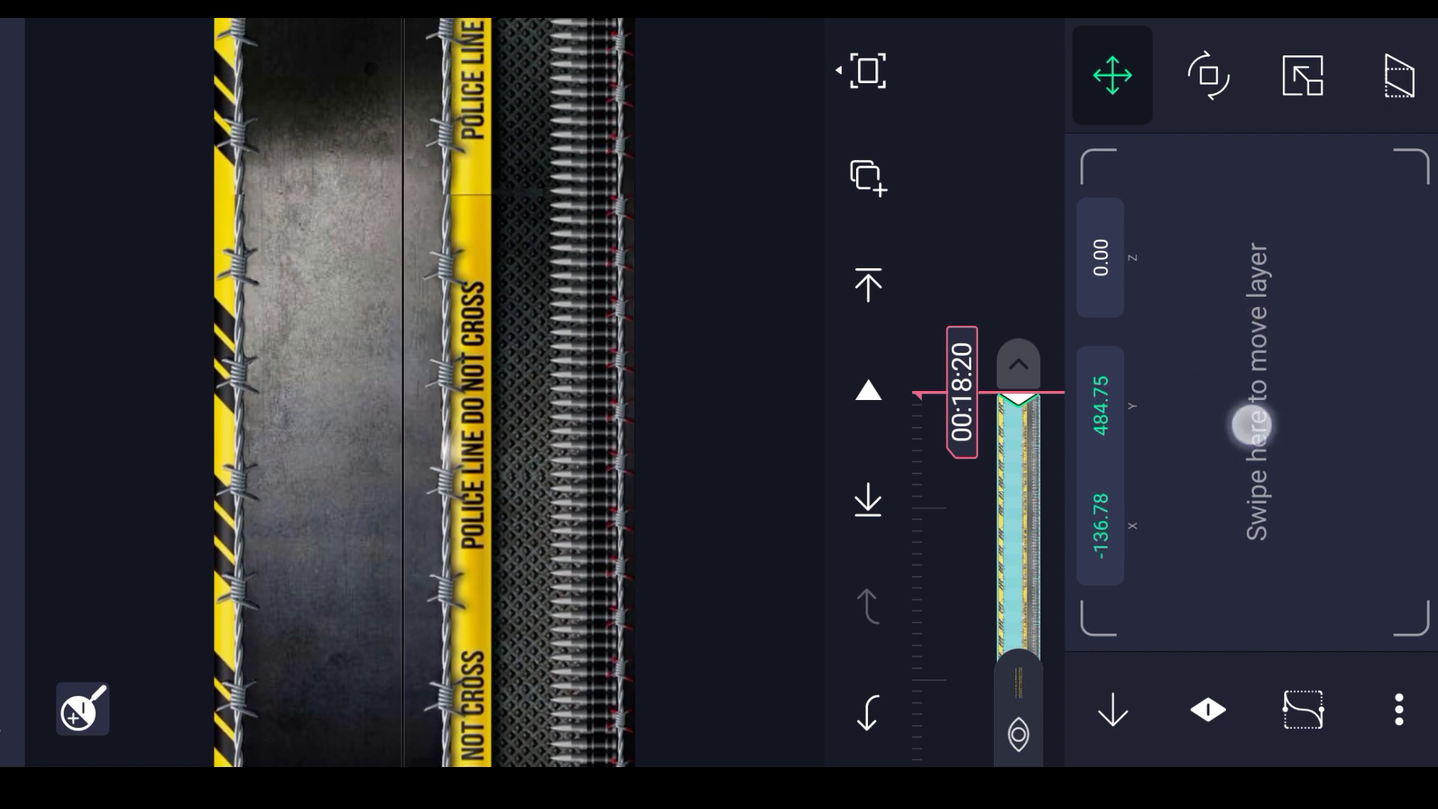
left_click_drag(1256, 426, 1233, 371)
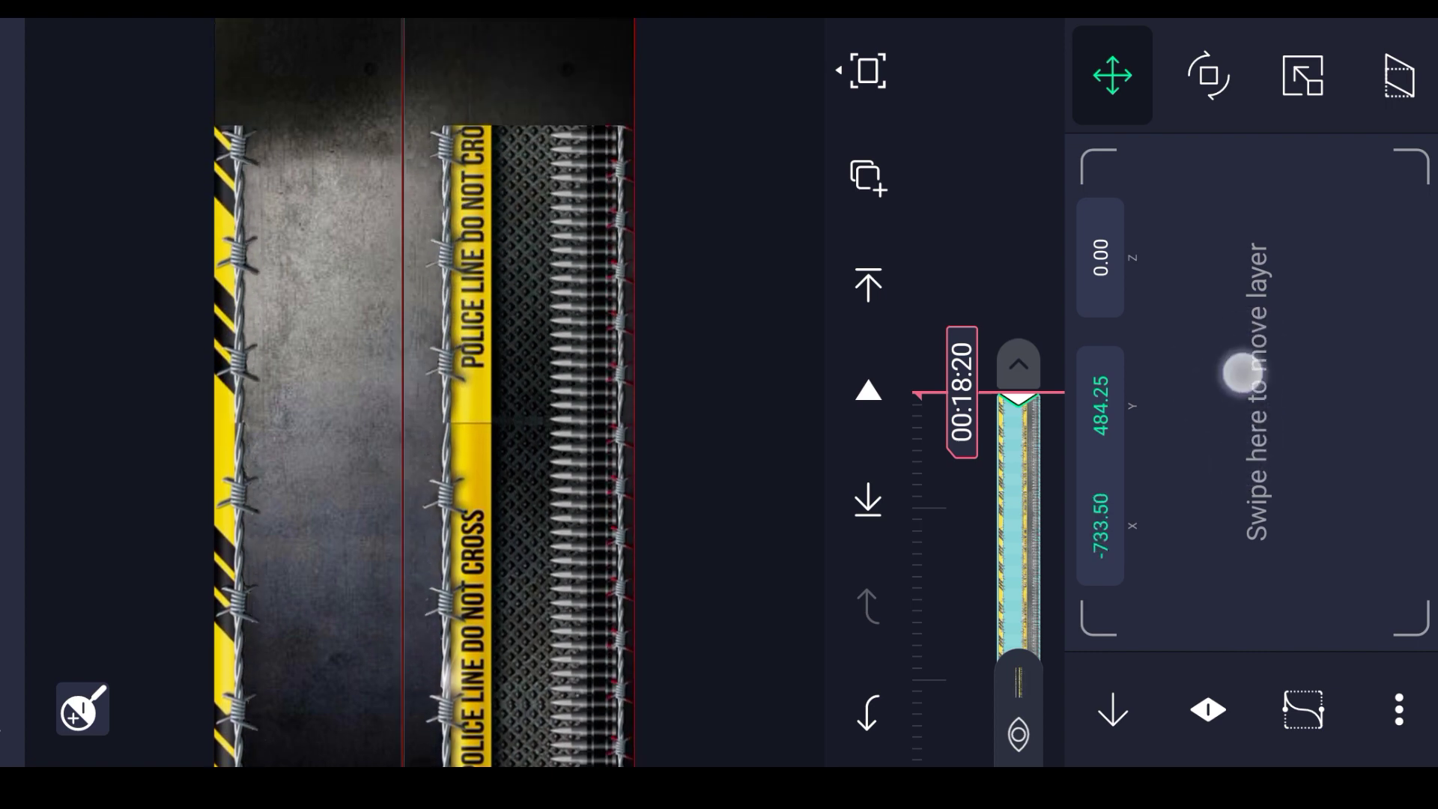
left_click_drag(1233, 372, 1302, 417)
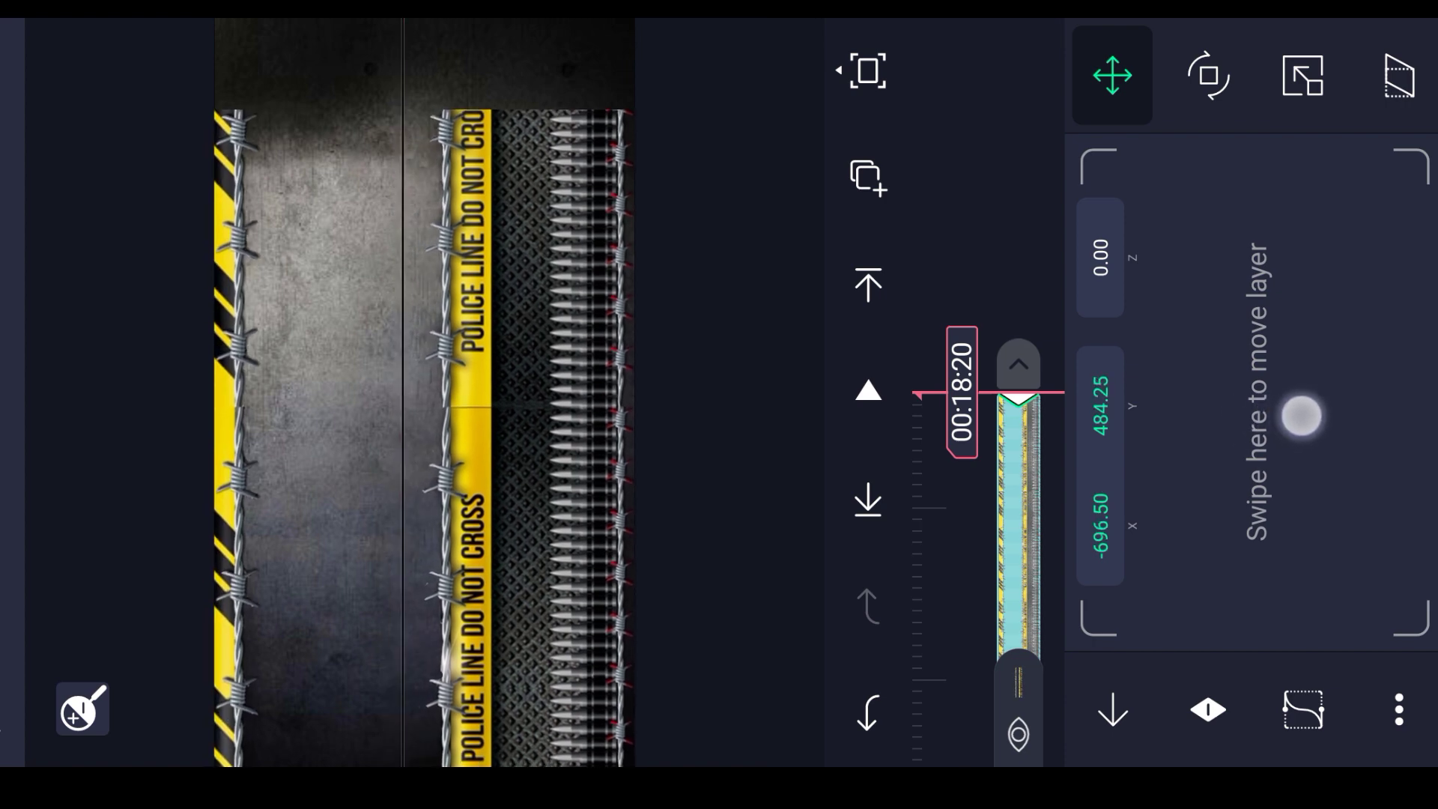
left_click_drag(1302, 417, 1224, 265)
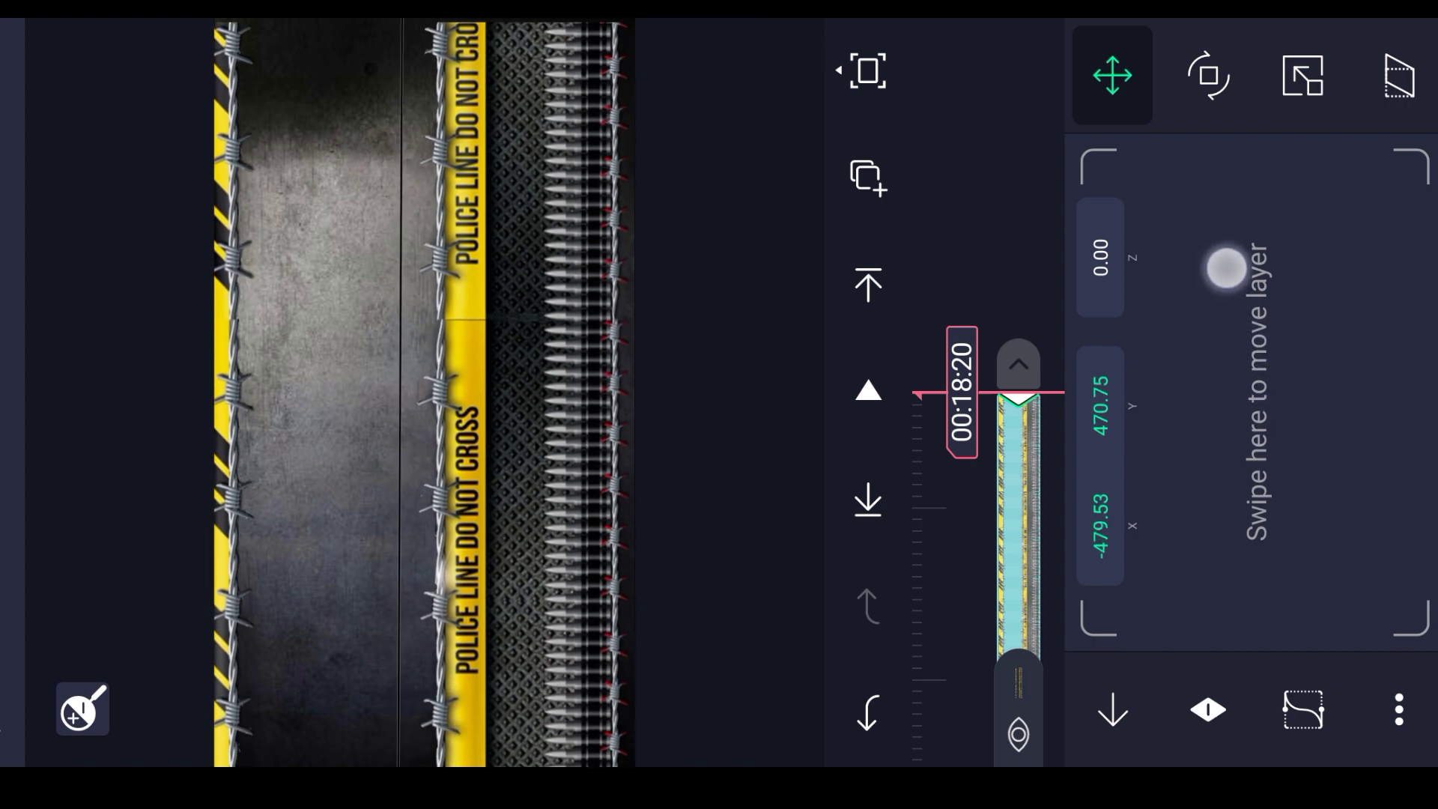
left_click_drag(1224, 268, 1256, 307)
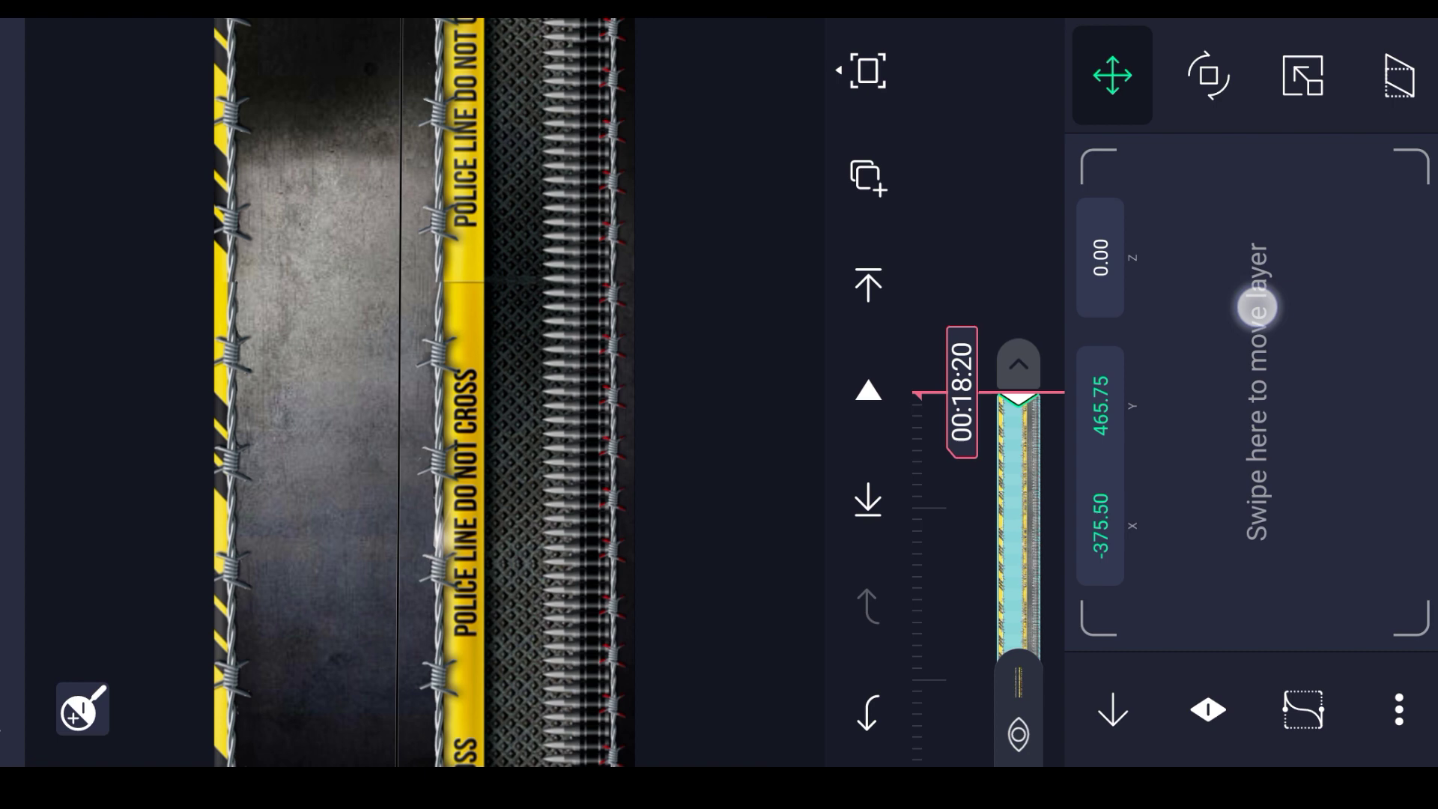
left_click_drag(1251, 307, 1288, 294)
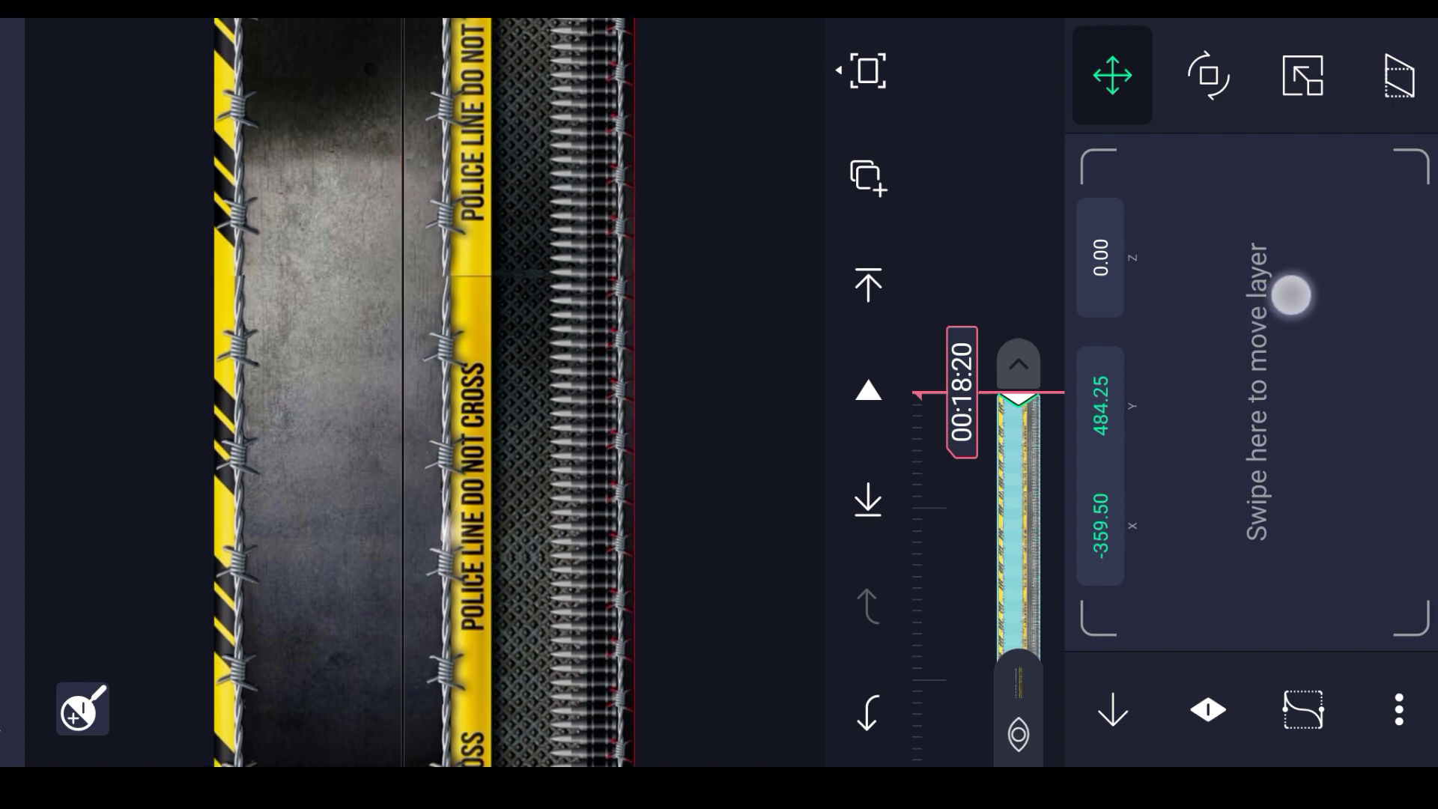
left_click_drag(1288, 295, 1311, 295)
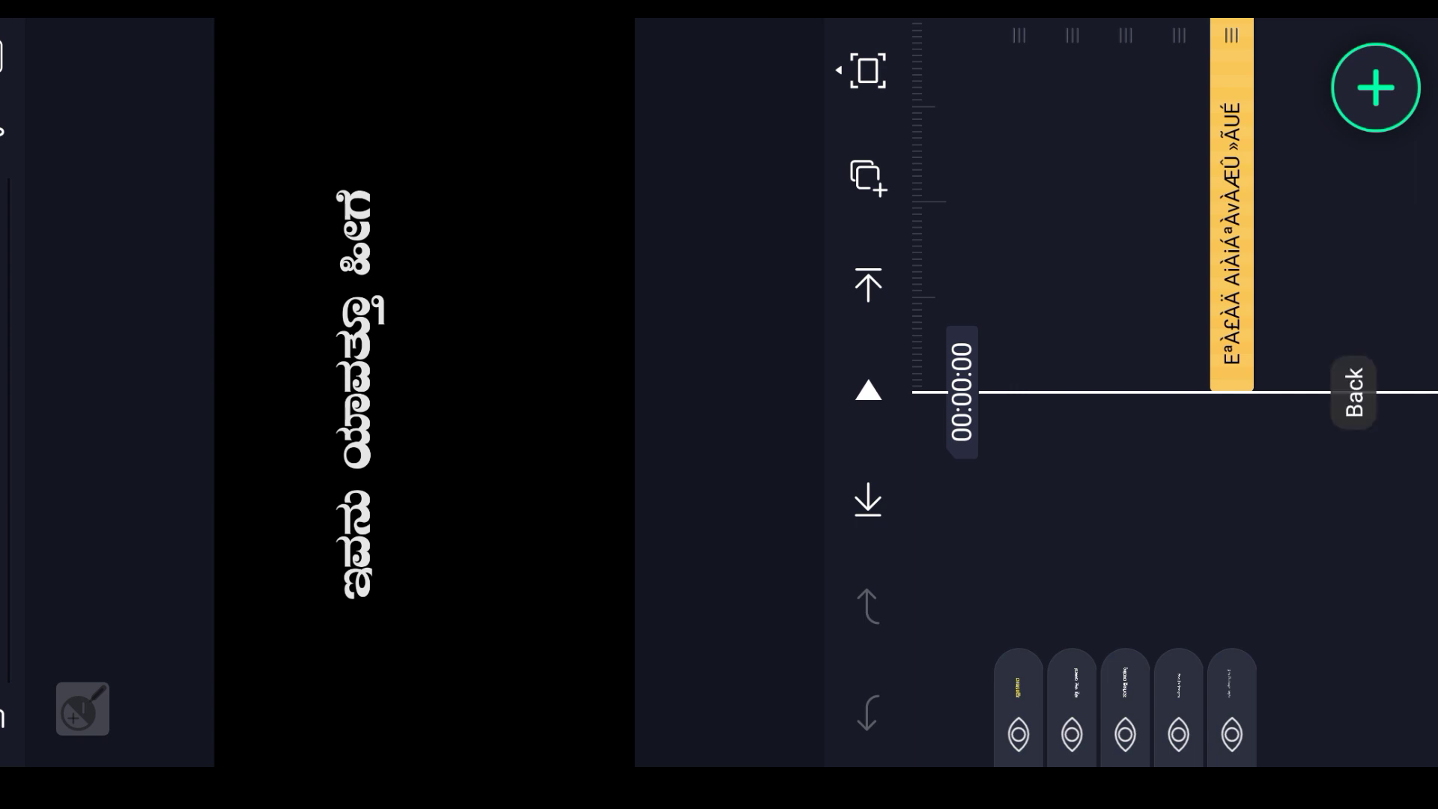
- Leave the current project and reopen the police-tape background project from the list
left_click(1352, 384)
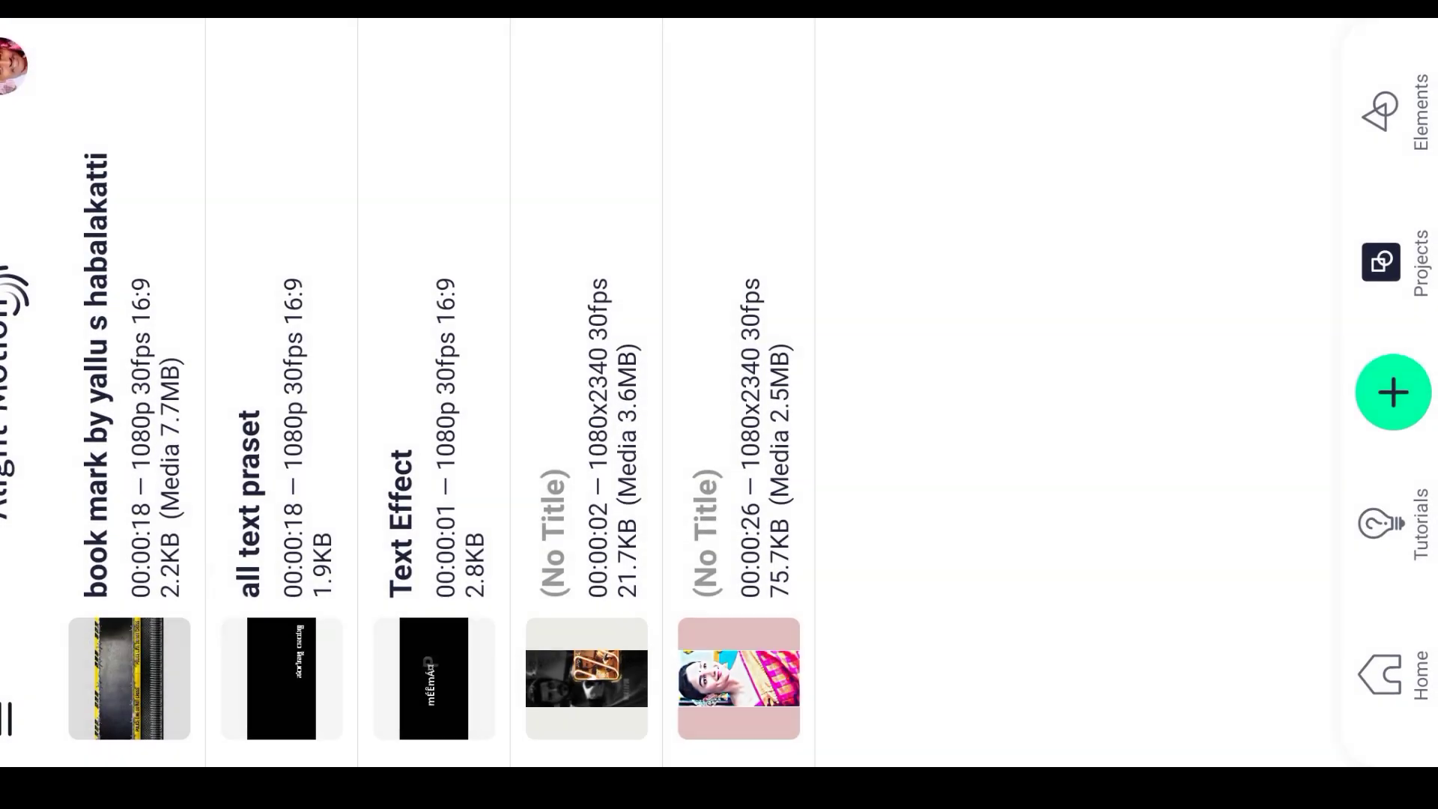
left_click(130, 679)
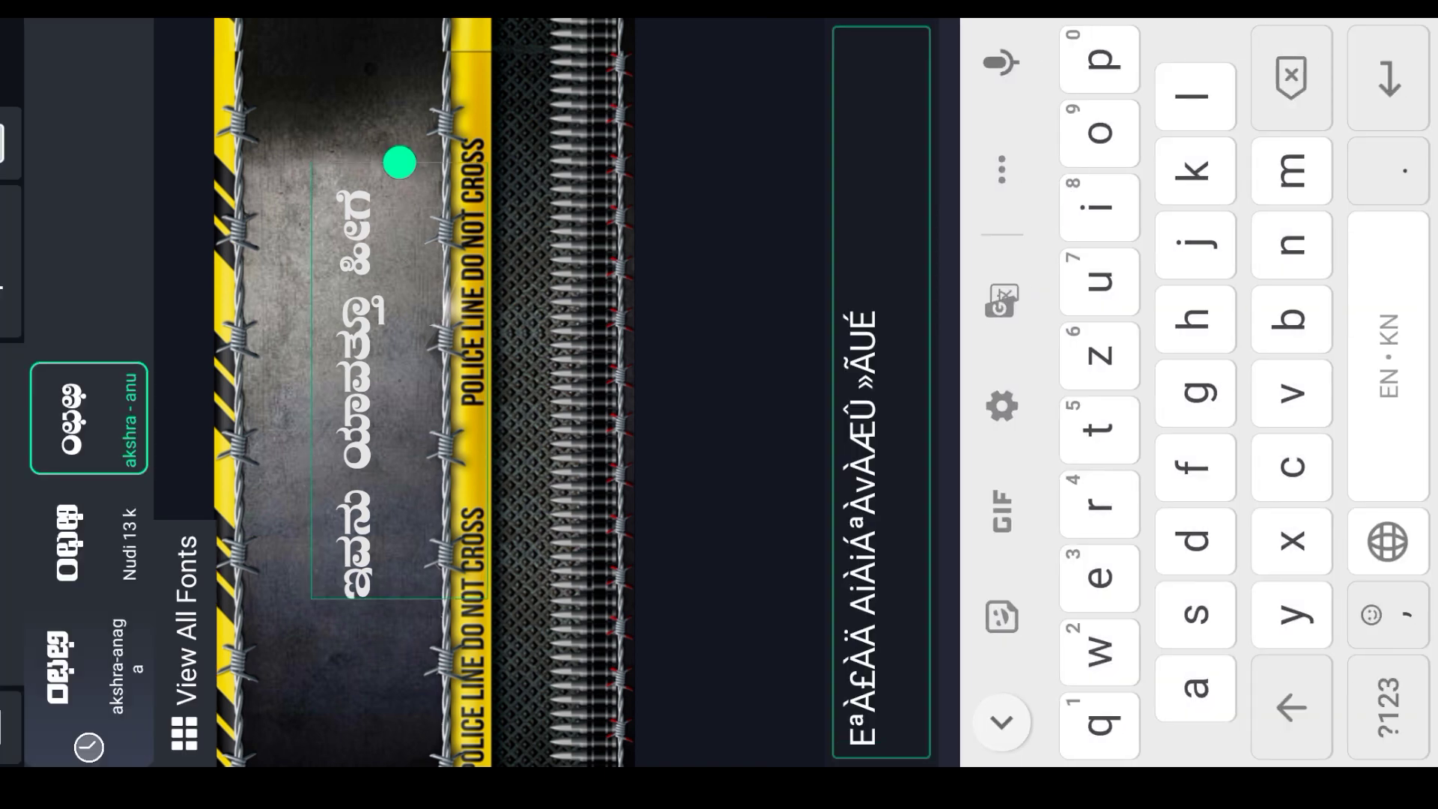
- Try the akshra-anaga font, revert the title to akshra-anu, and confirm the text
left_click(87, 661)
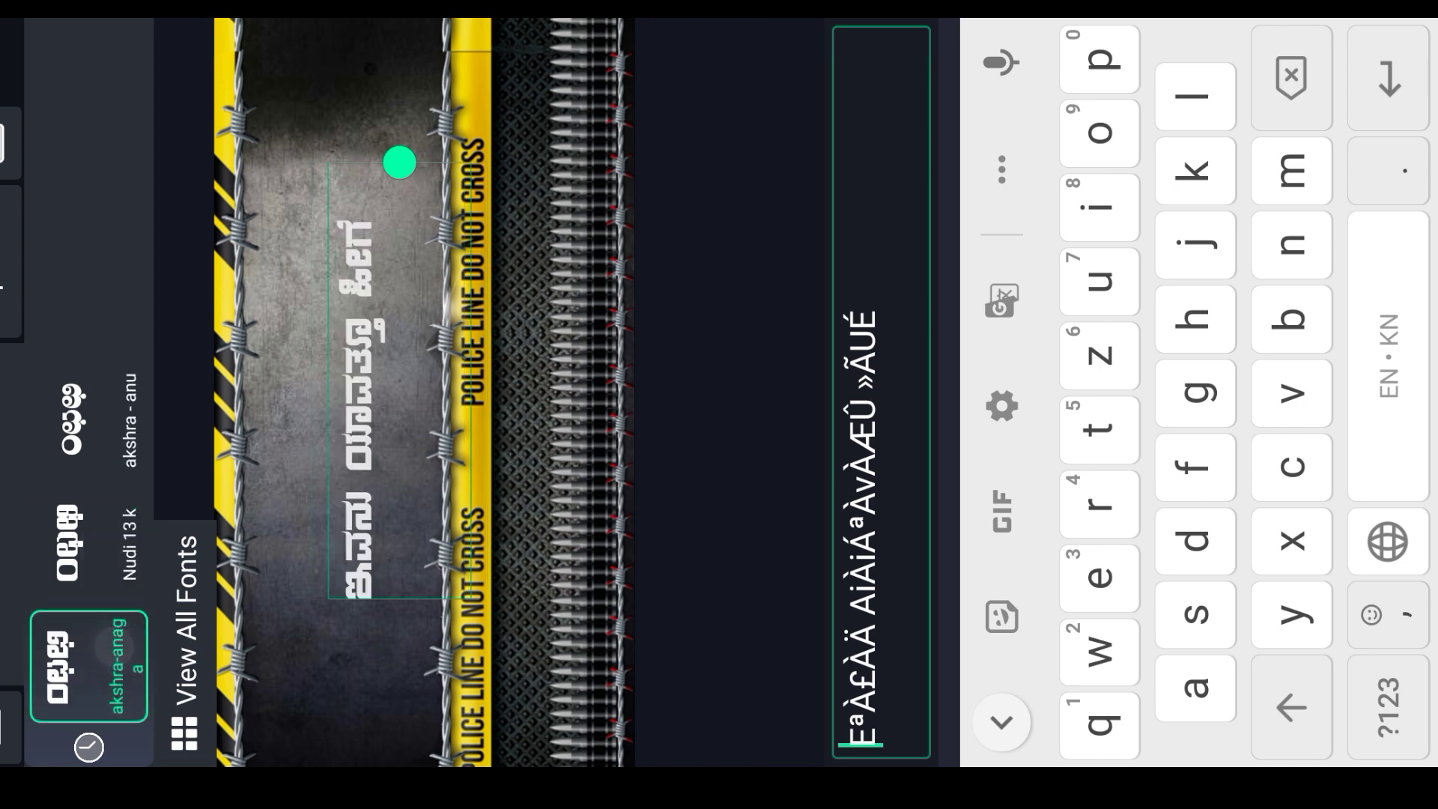
left_click(86, 429)
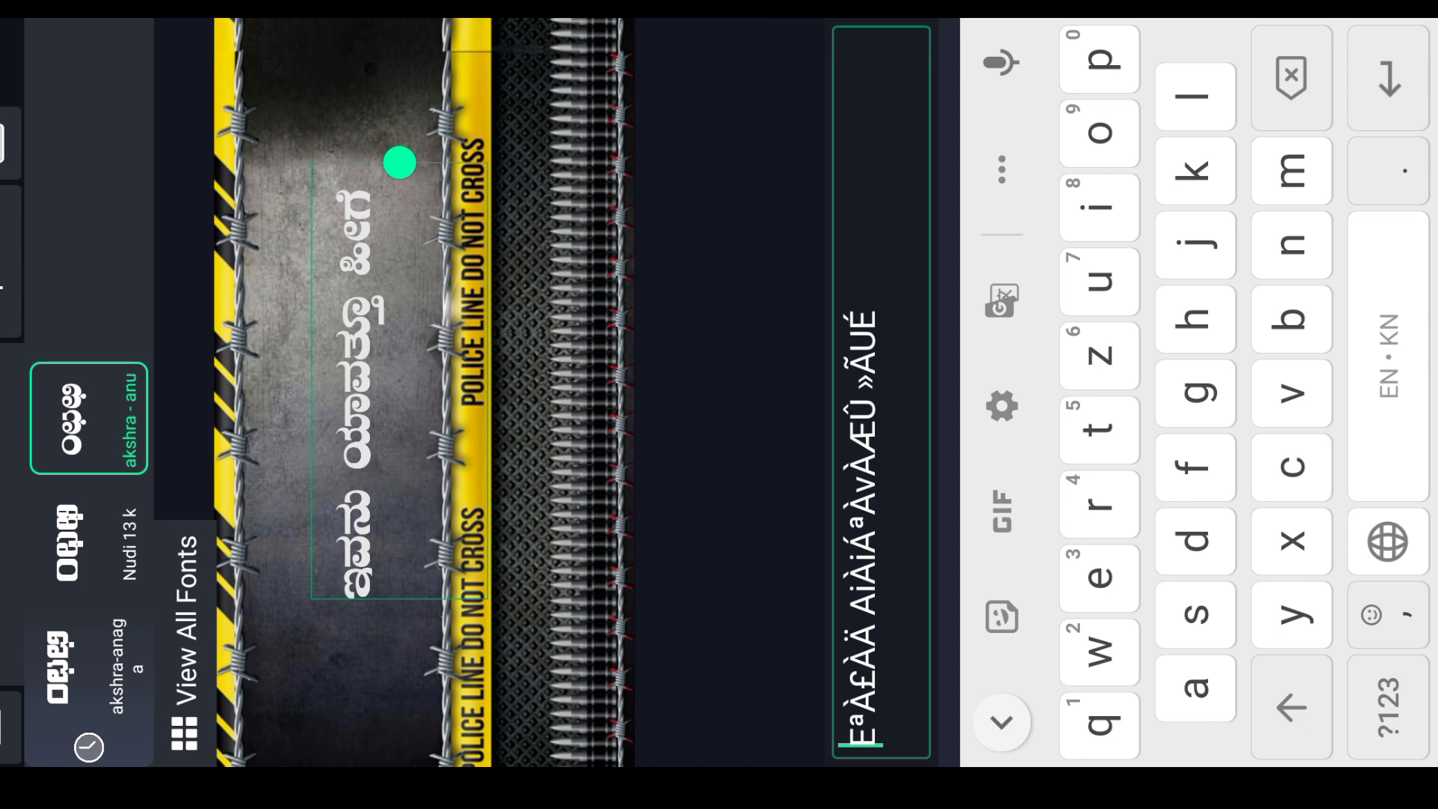
left_click(87, 555)
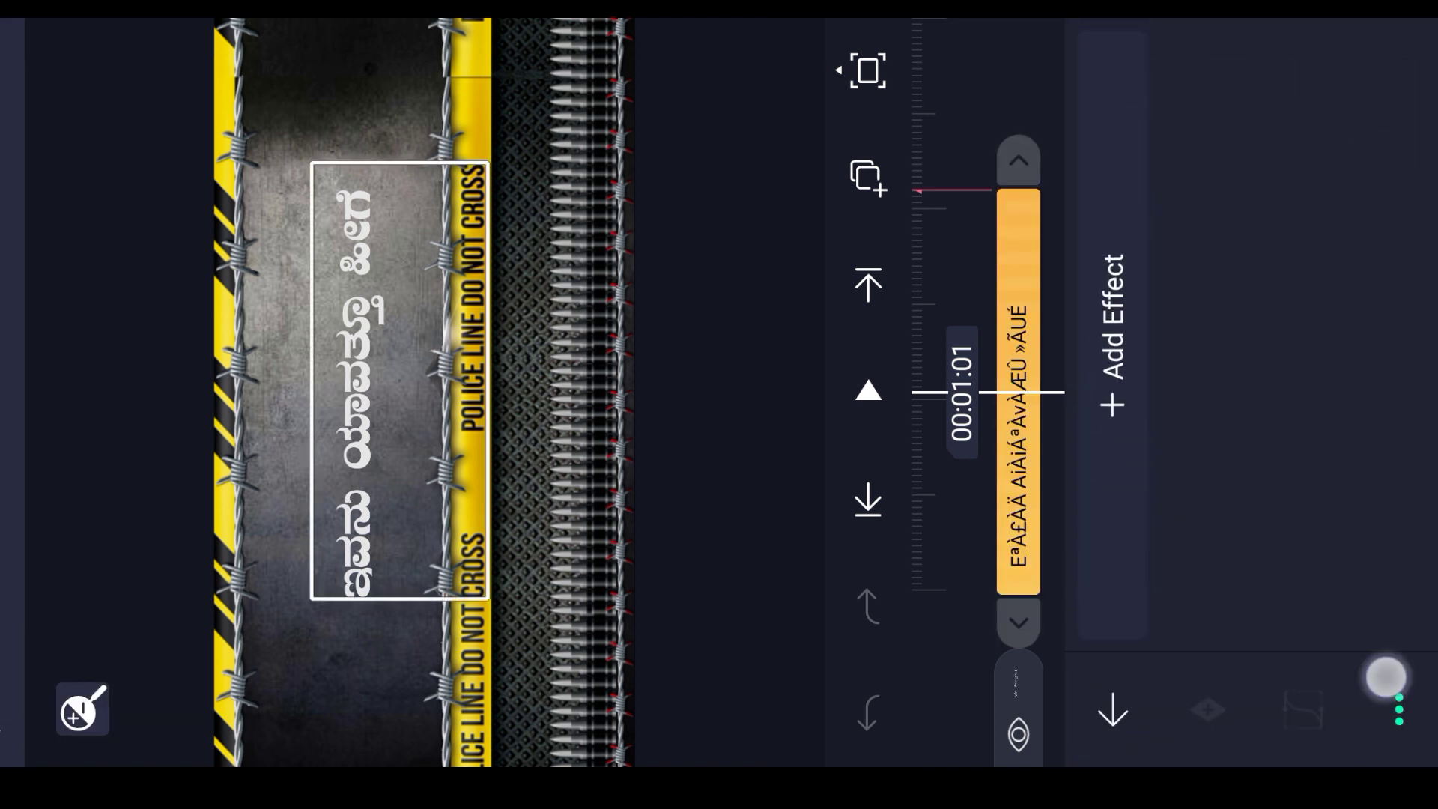
- Close the title's settings panel to get back to the main timeline
left_click(1397, 708)
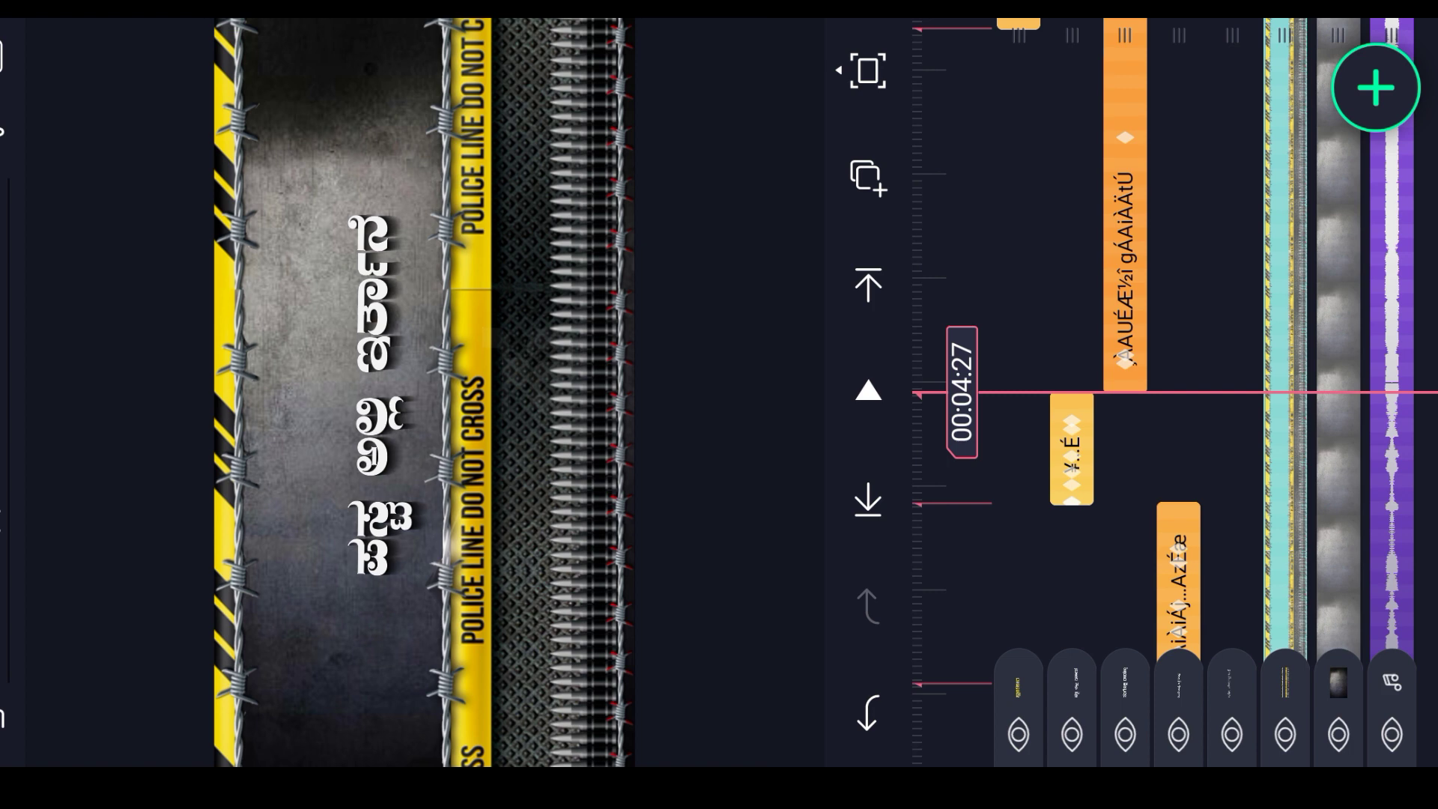
- Import the statue PNG from the Media browser as a new layer
left_click(1376, 87)
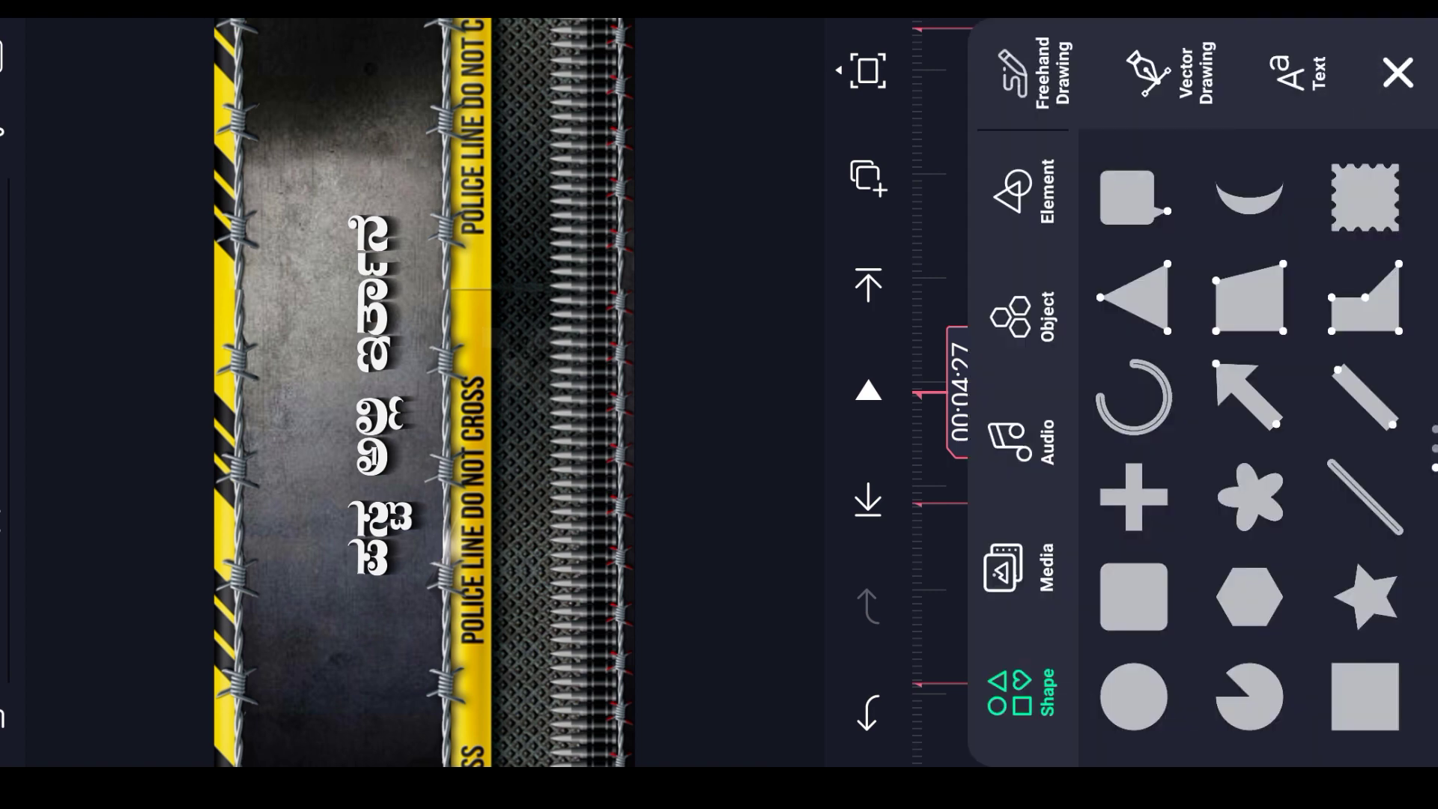
left_click(1016, 559)
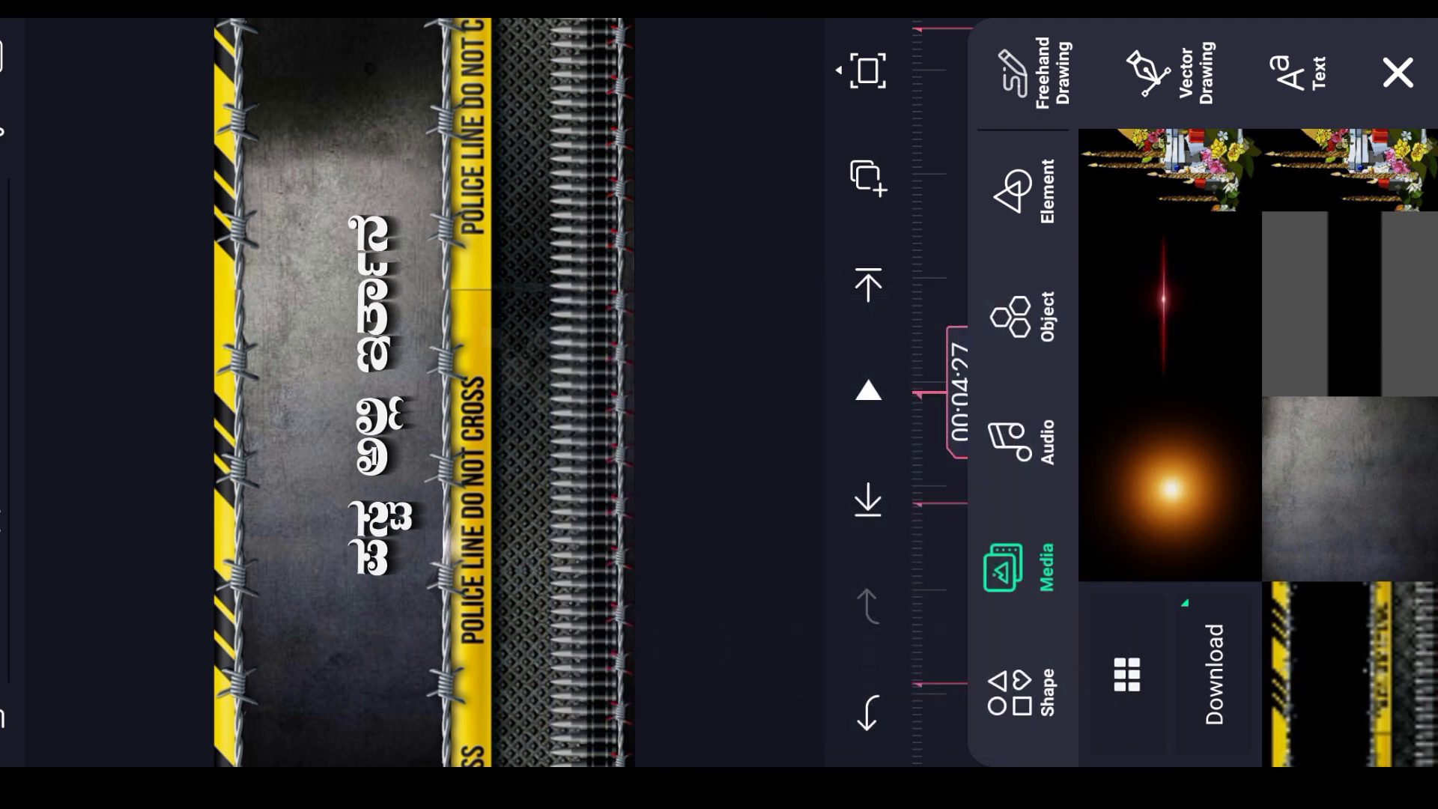
scroll("down", 3)
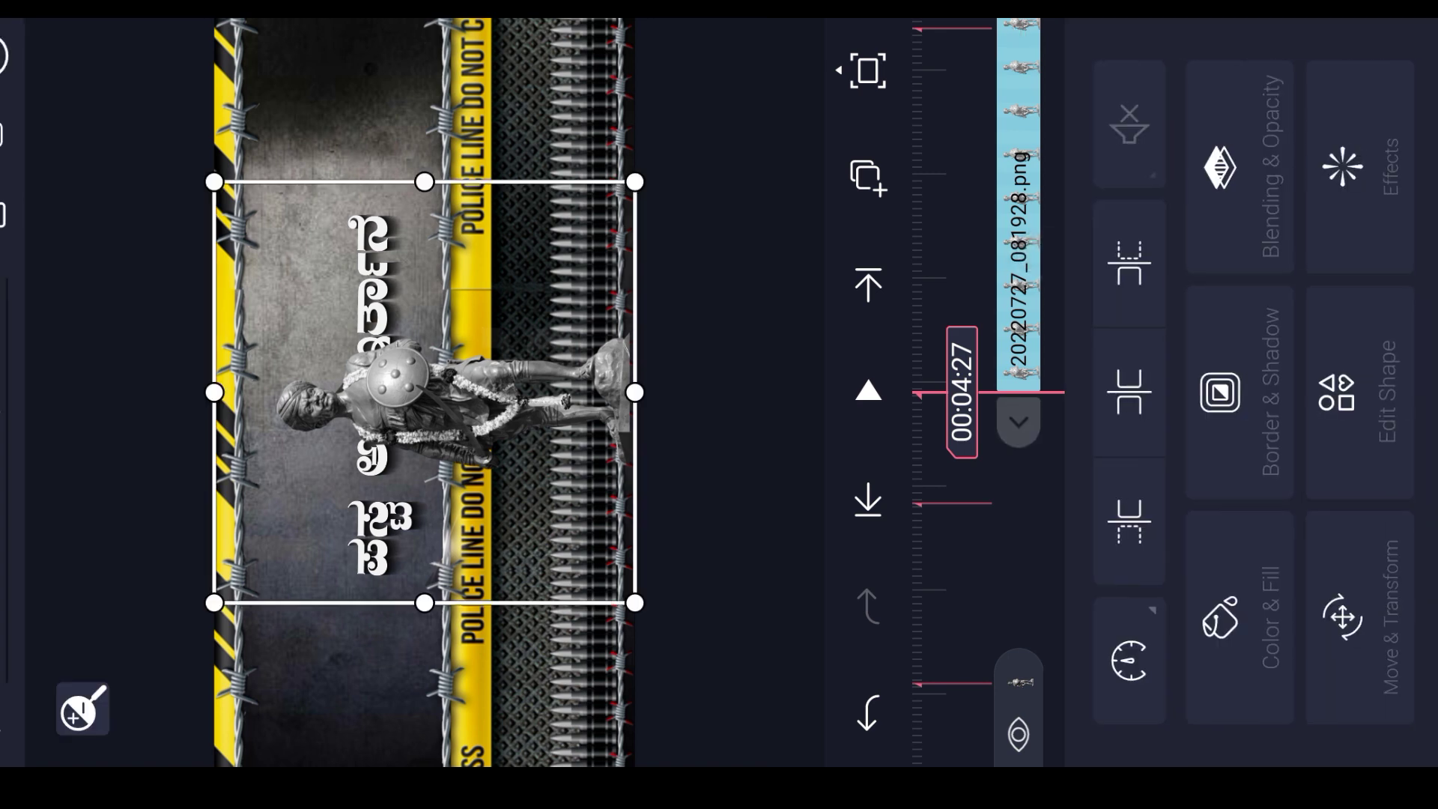
- Keyframe the statue off-frame at 00:05:06, then slide it into the lower frame by 00:18:15
left_click(1365, 614)
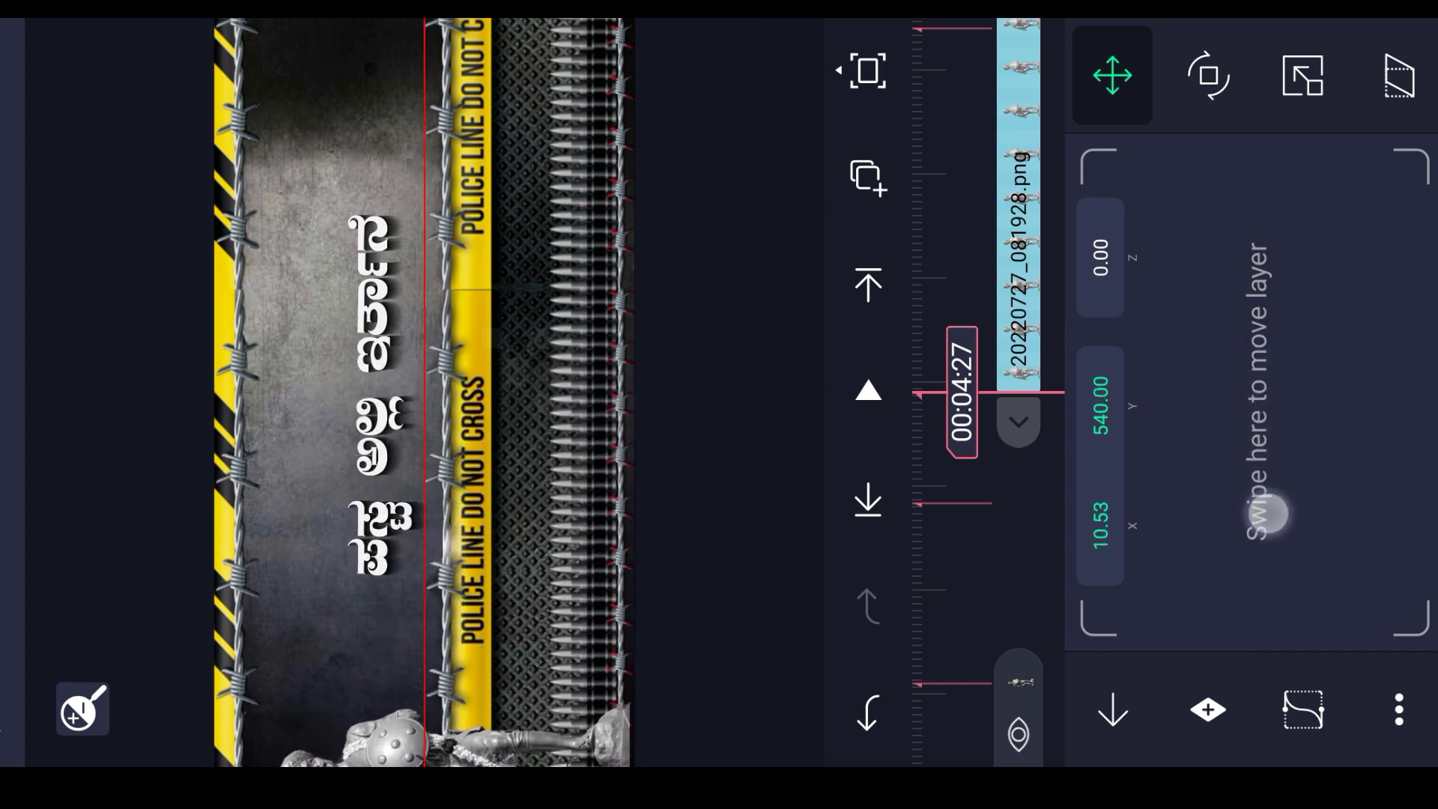
left_click_drag(1265, 514, 1279, 543)
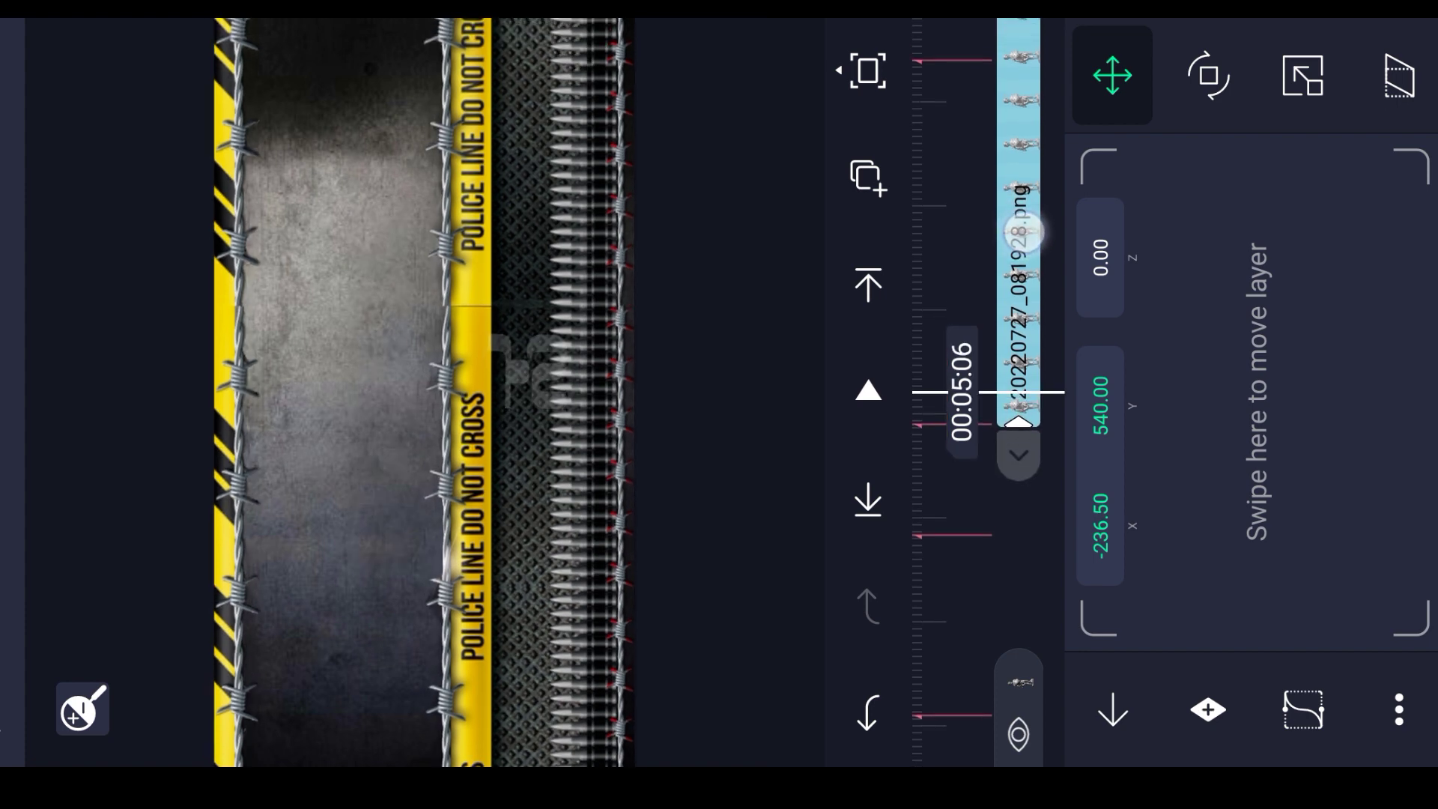
left_click(1209, 709)
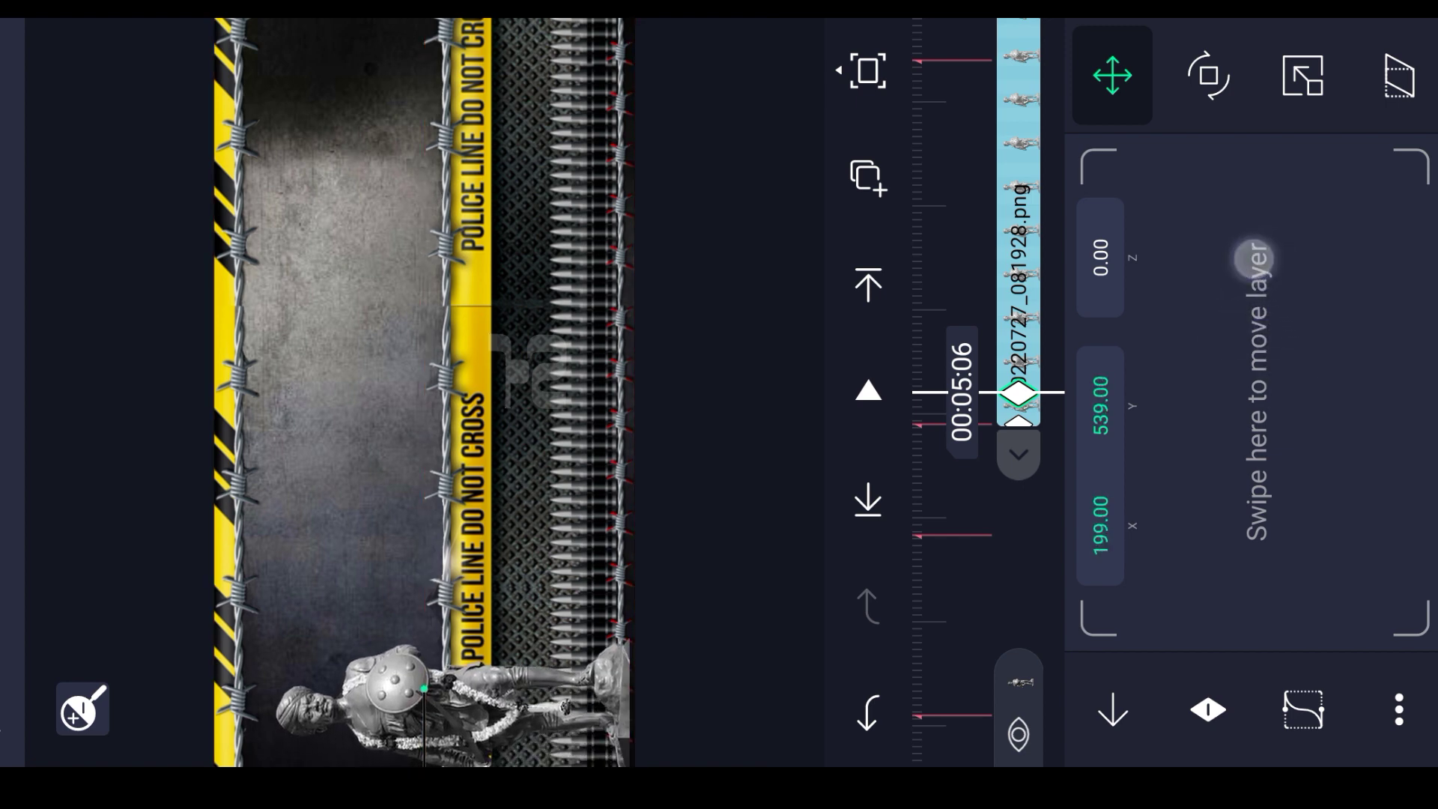
left_click_drag(1242, 261, 1261, 275)
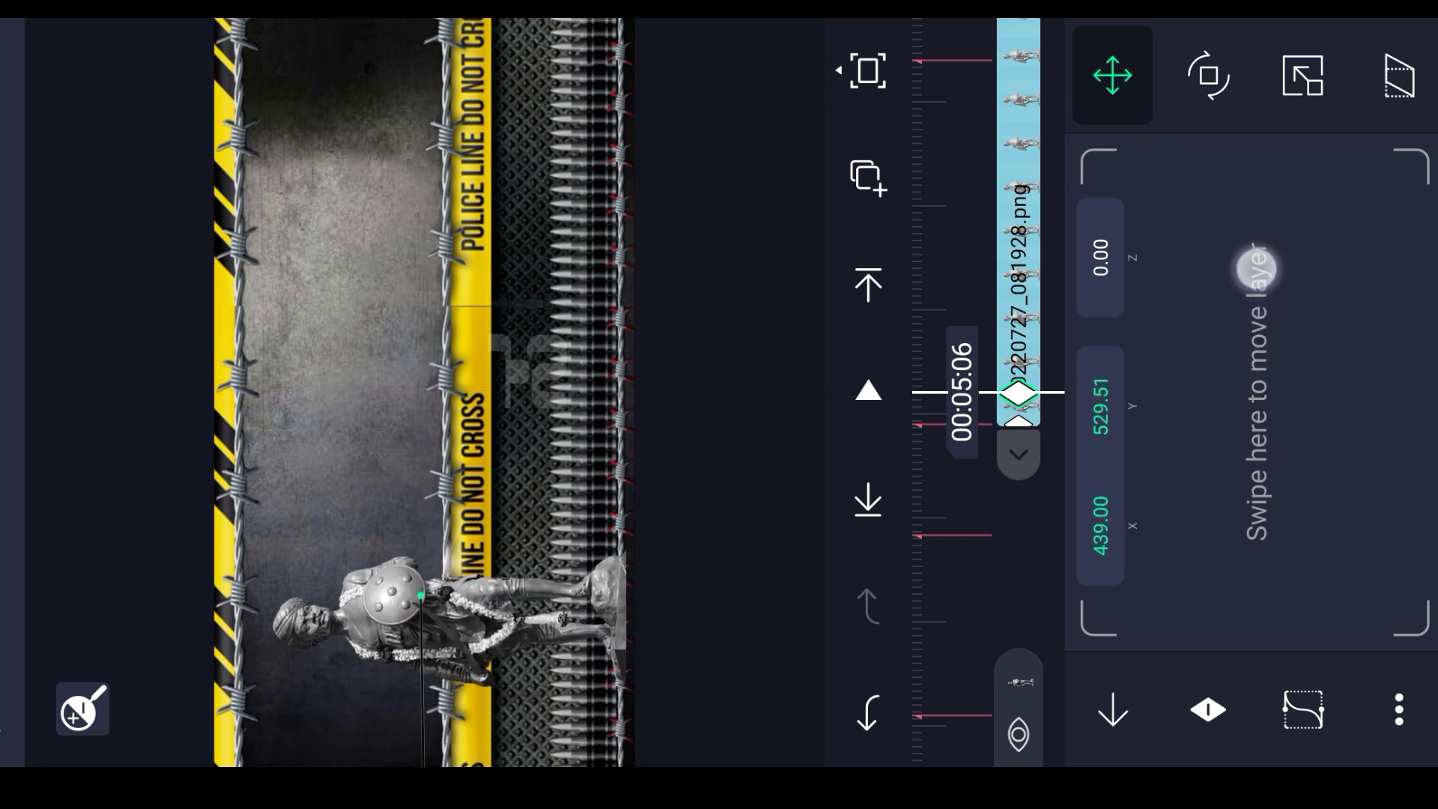
left_click_drag(1247, 270, 1274, 279)
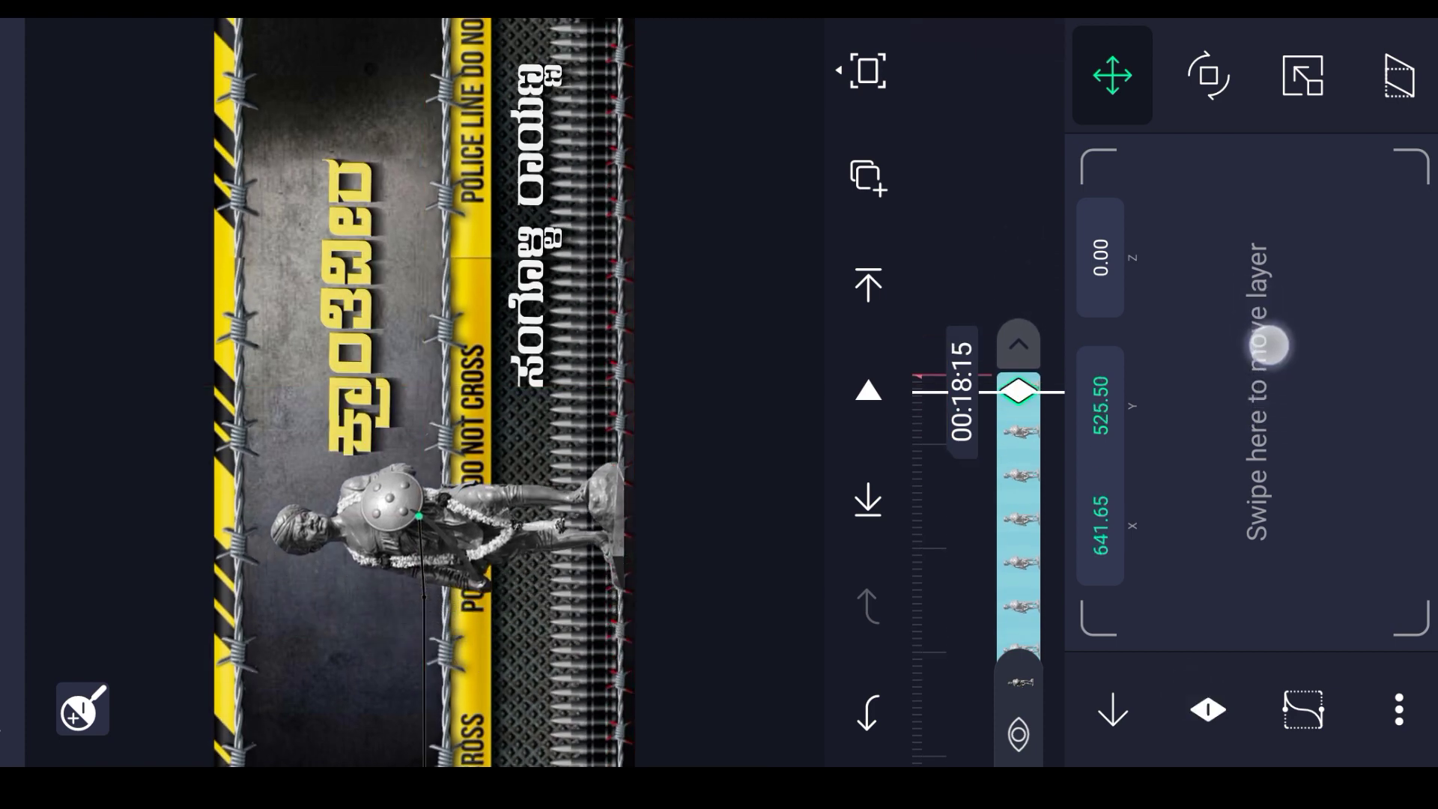
left_click_drag(1261, 344, 1288, 362)
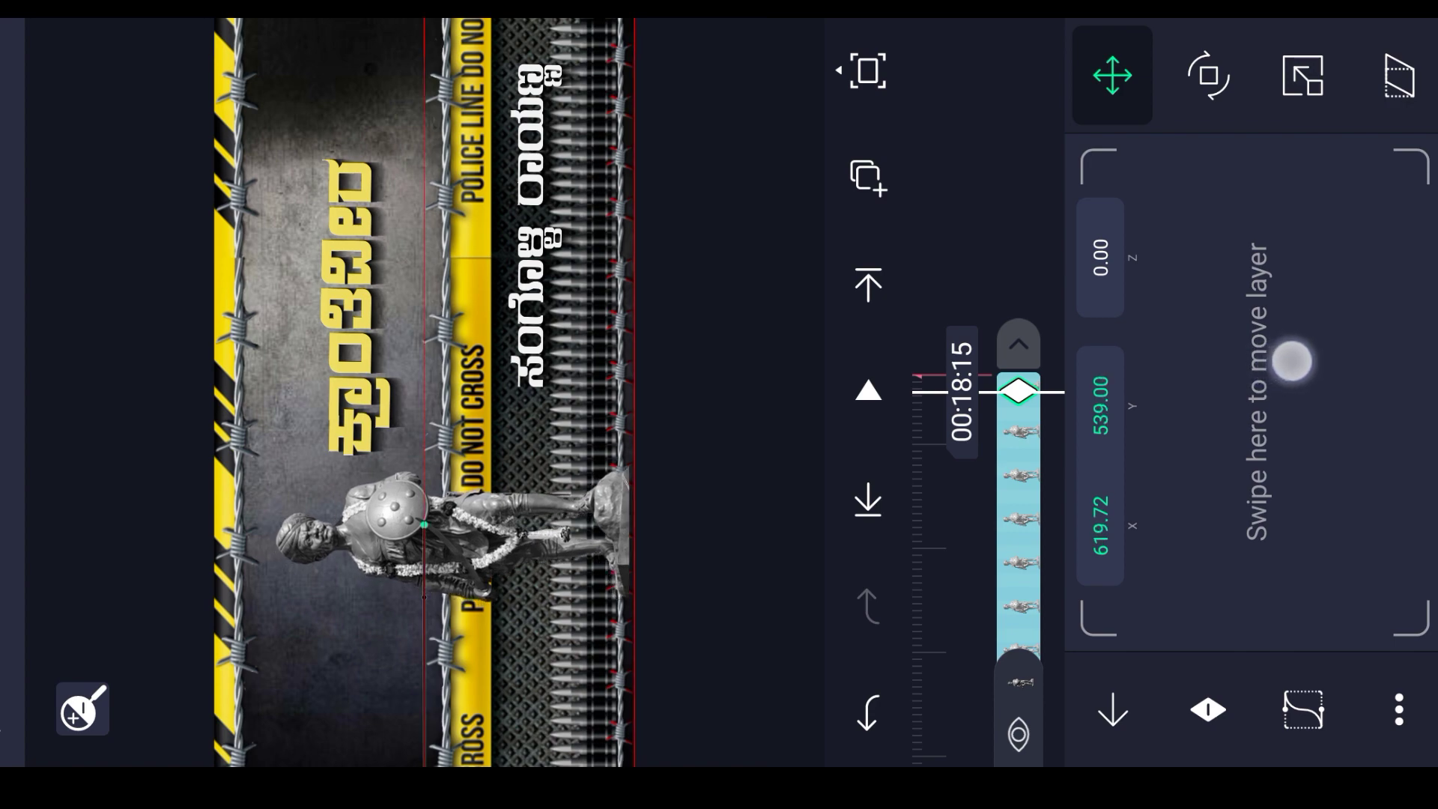